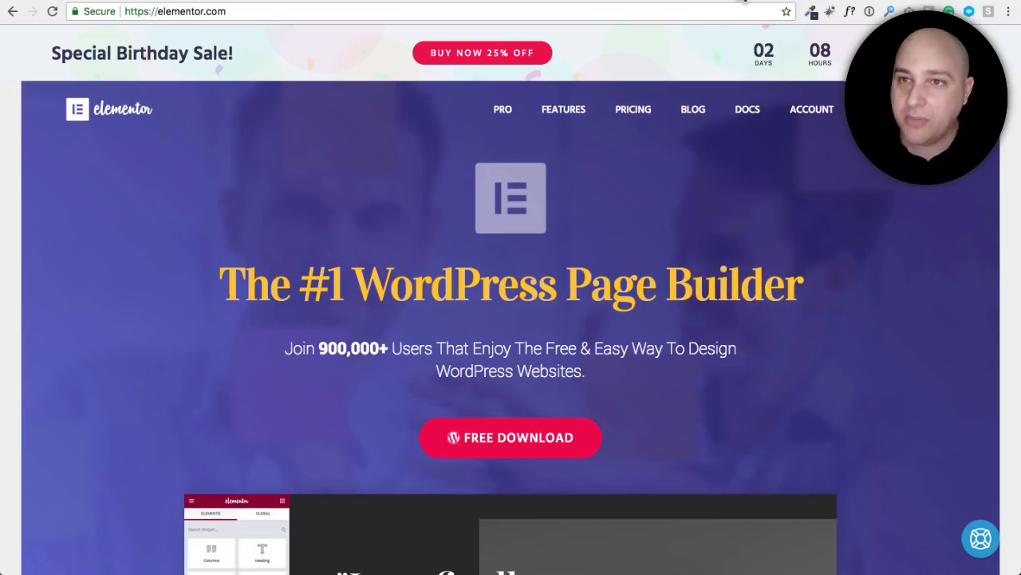
mouse_move(395, 198)
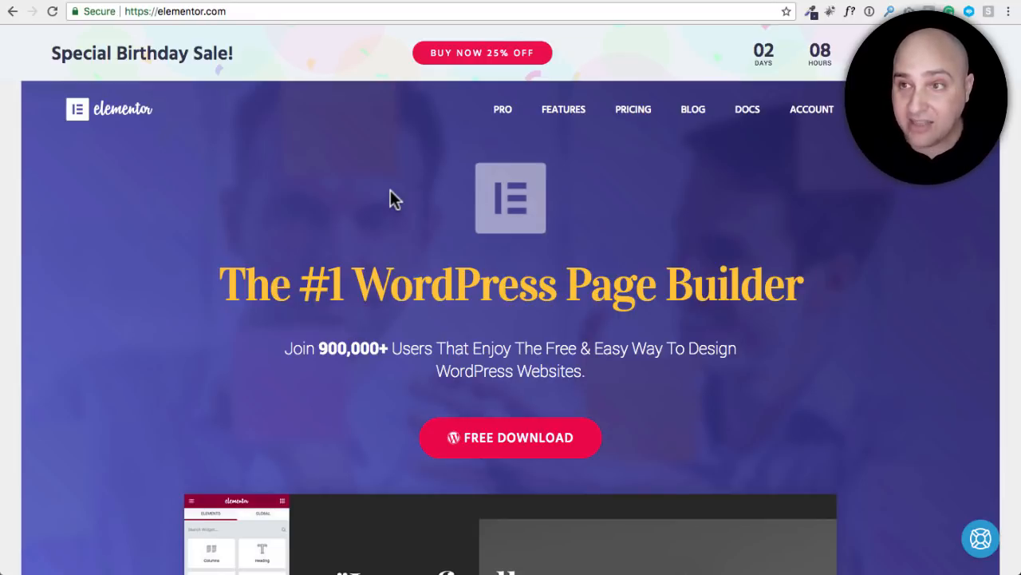
Scroll down the Elementor homepage past the free download offer and birthday sale banner
scroll(down, 3)
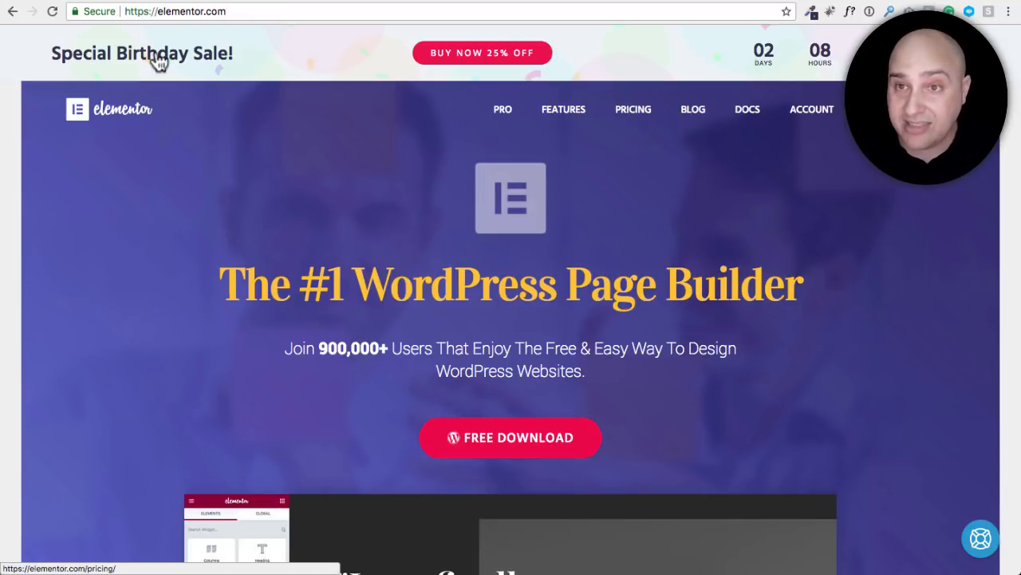
mouse_move(601, 68)
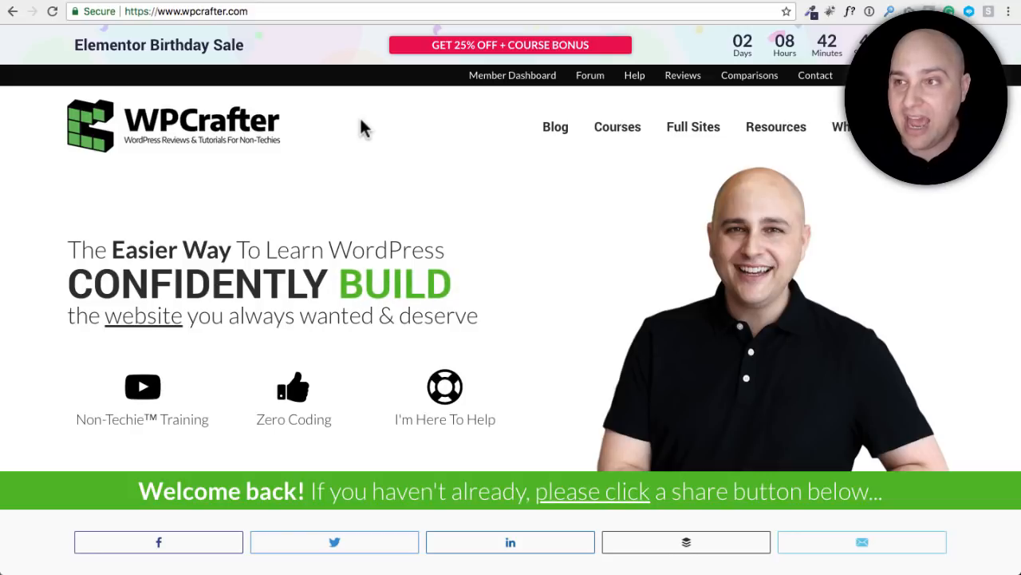
Scroll the WPCrafter homepage down toward the footer with reviews and special offers
scroll(down, 3)
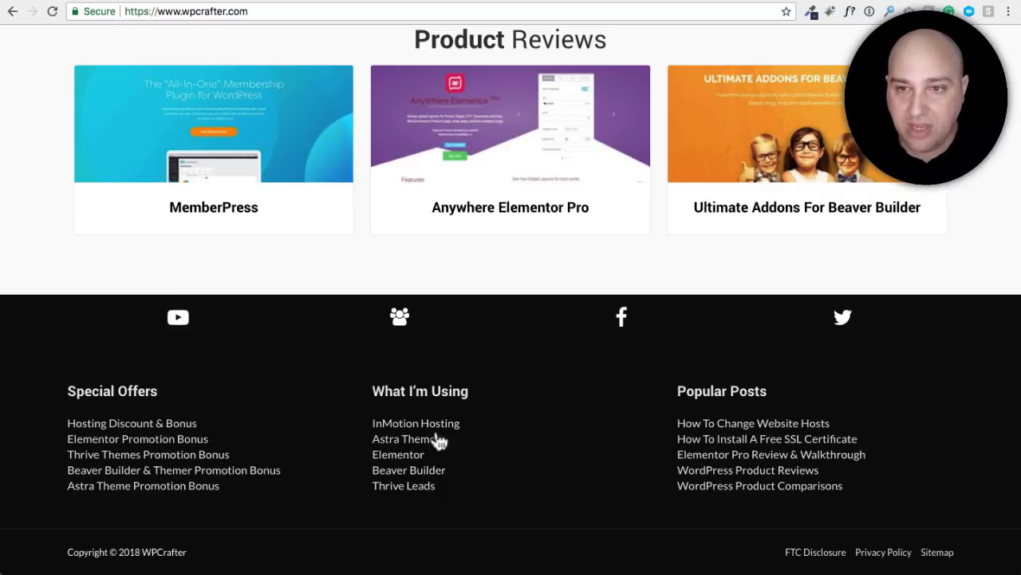
mouse_move(357, 403)
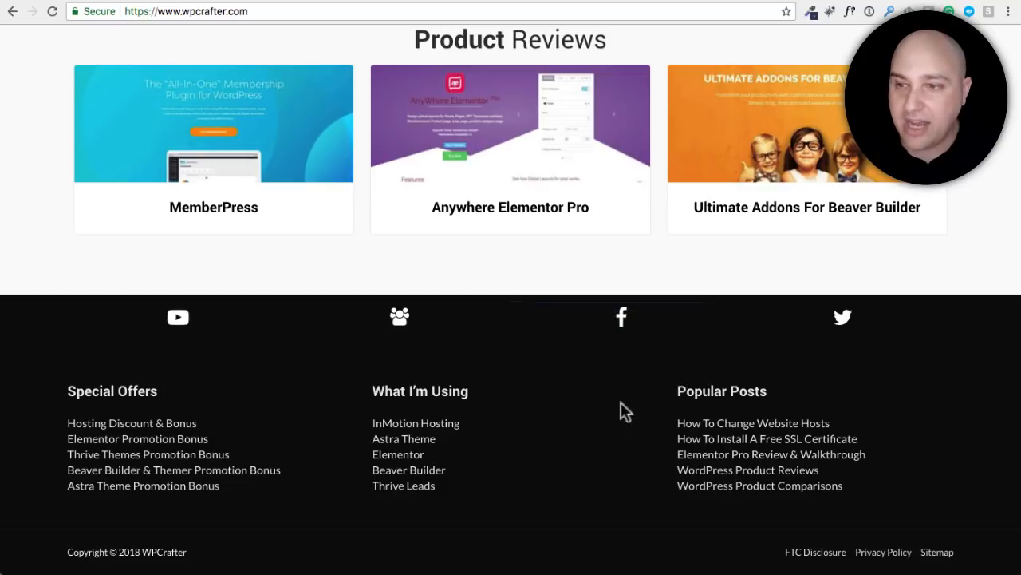
mouse_move(510, 404)
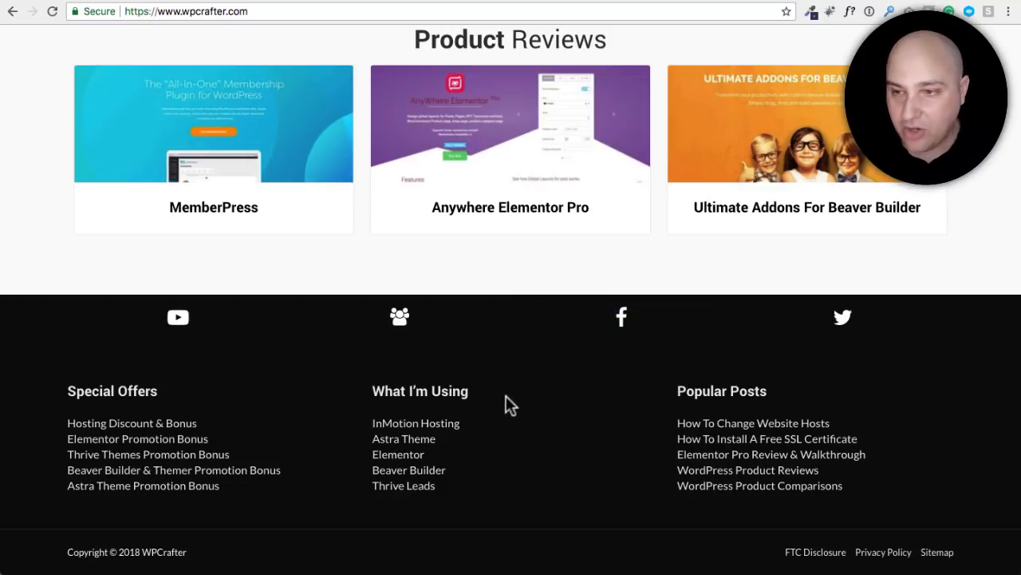
mouse_move(509, 390)
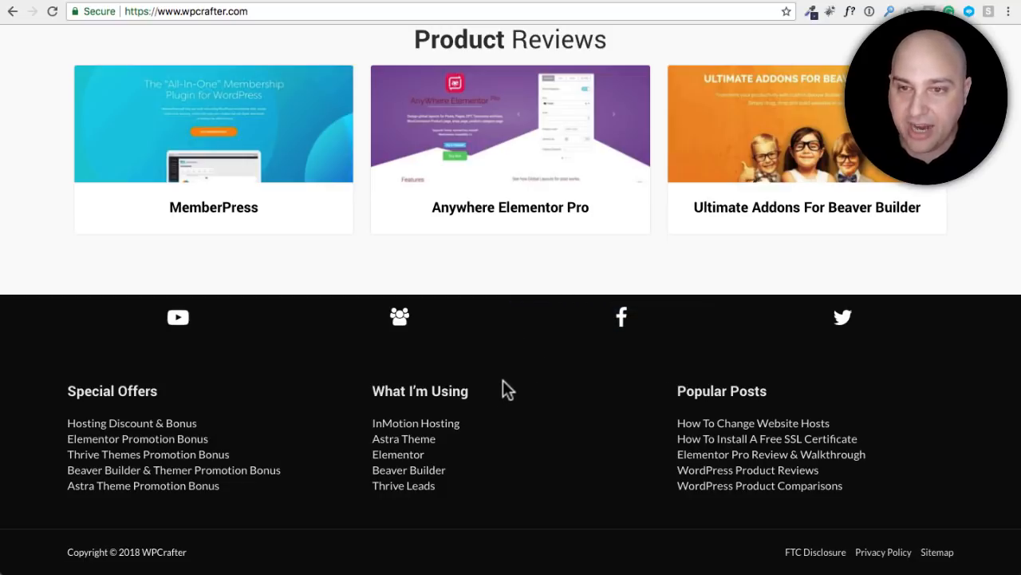
mouse_move(635, 396)
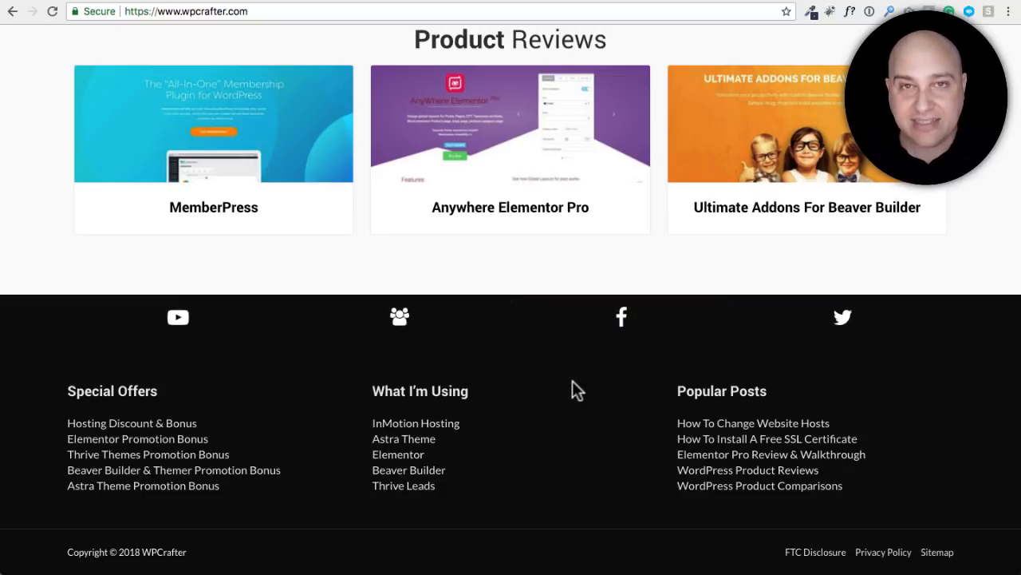
mouse_move(579, 375)
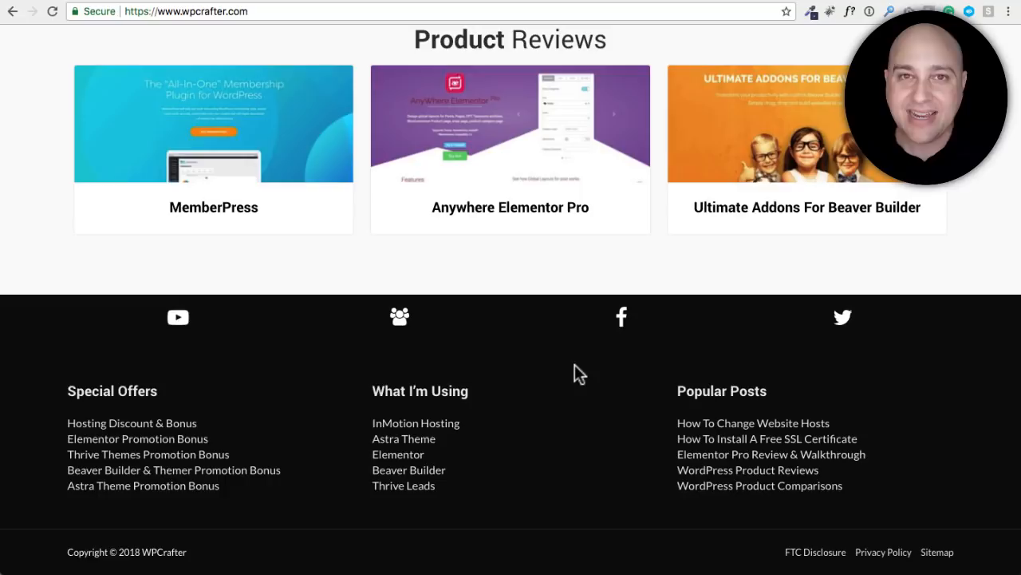
mouse_move(572, 367)
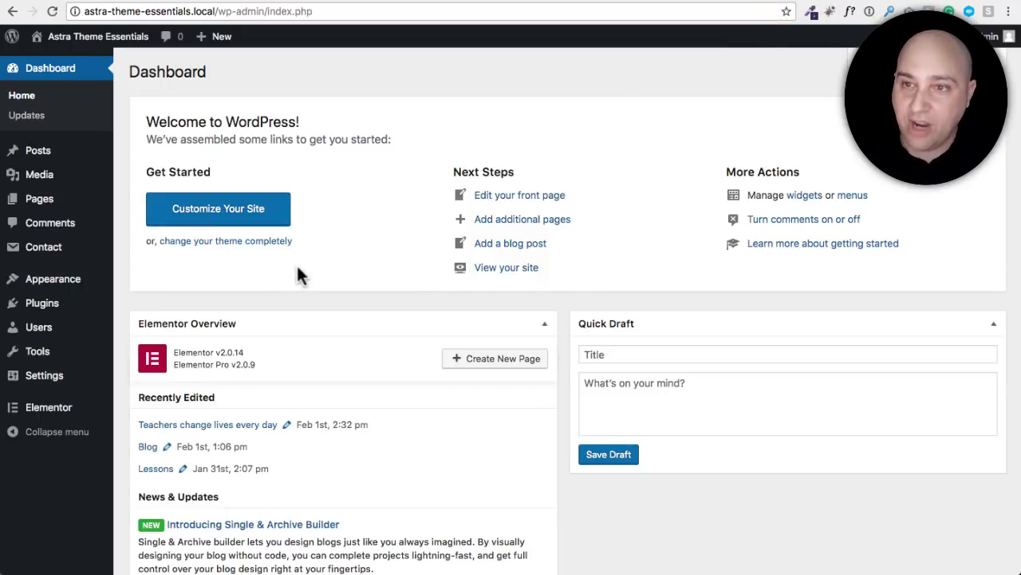
mouse_move(309, 269)
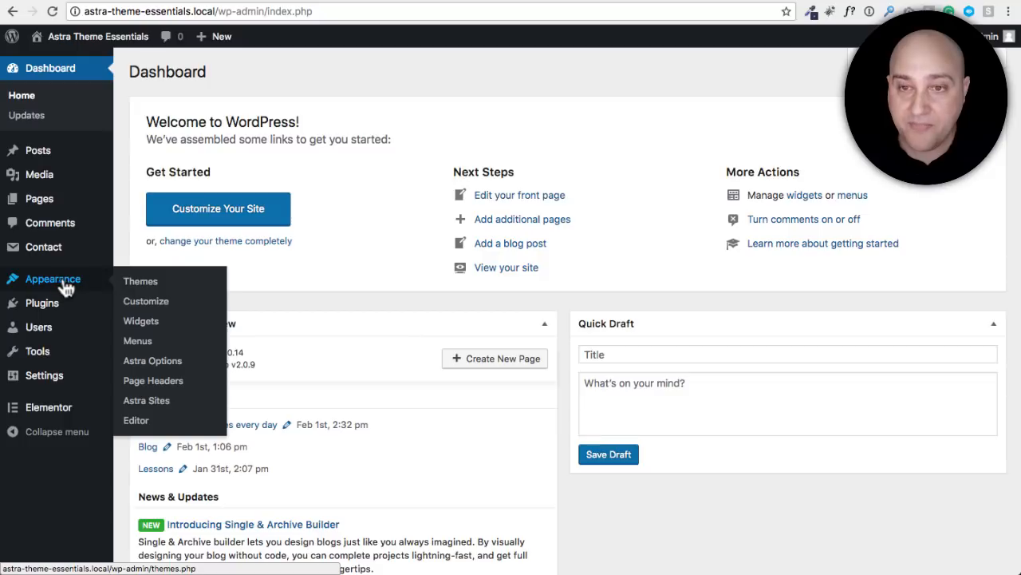
mouse_move(44, 284)
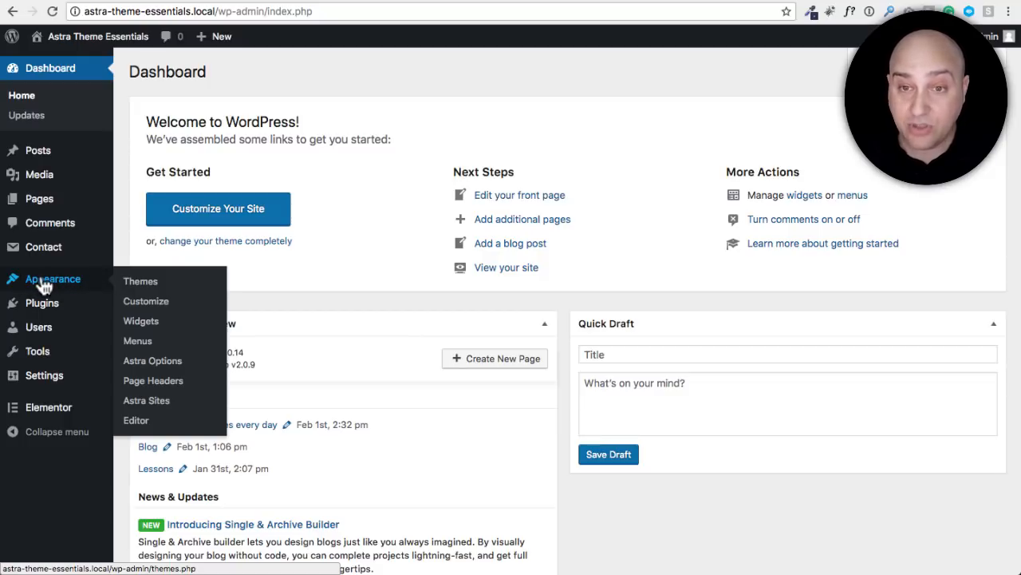
mouse_move(152, 361)
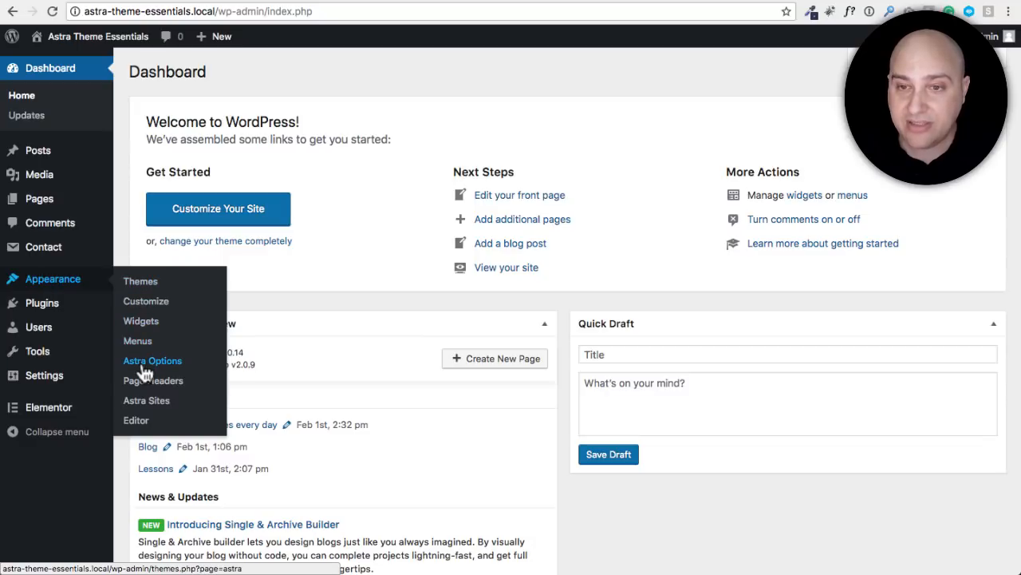
Activate the Custom Layouts module in Astra Options' Available Pro Modules list
click(152, 360)
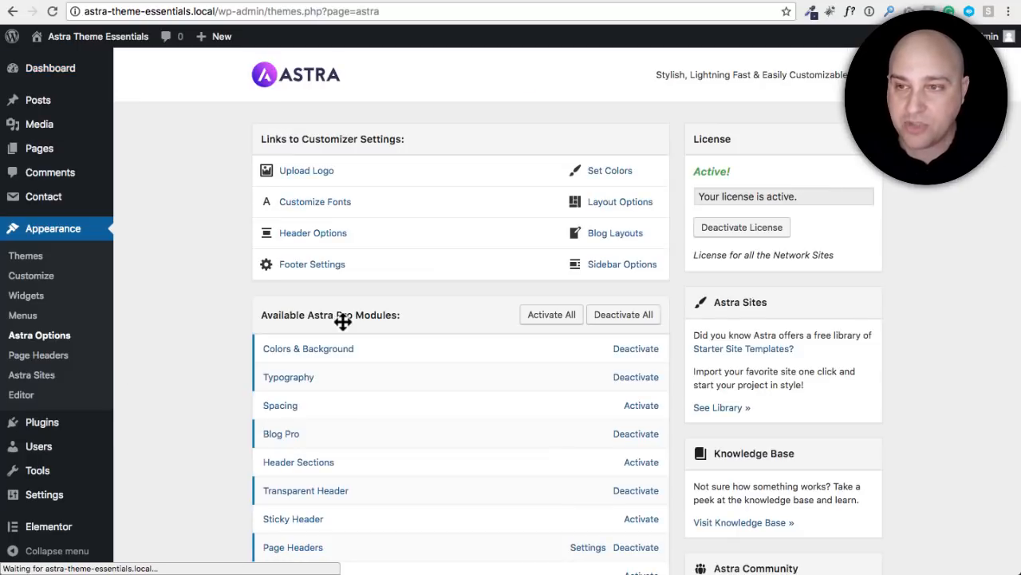
scroll(down, 3)
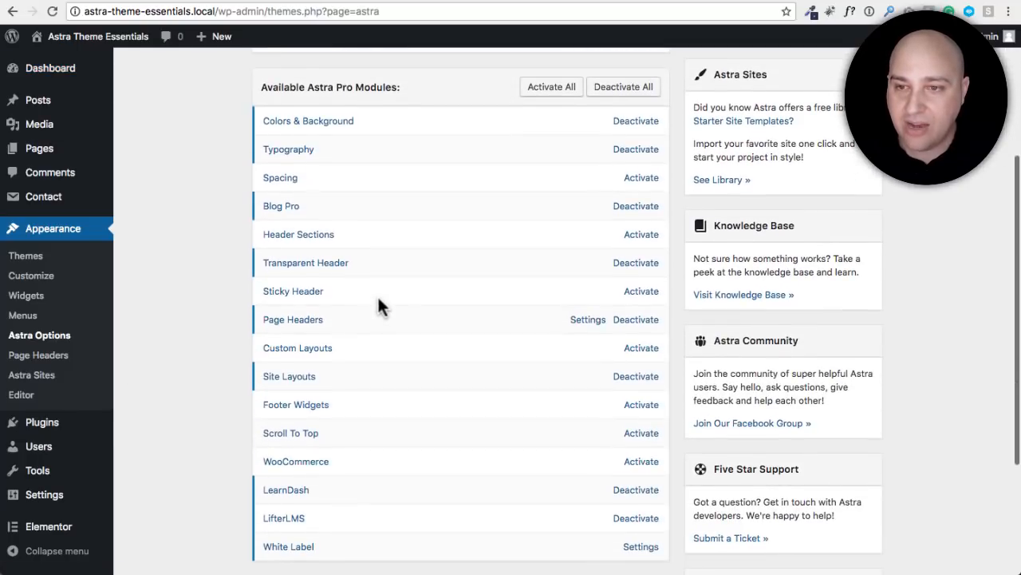
scroll(down, 3)
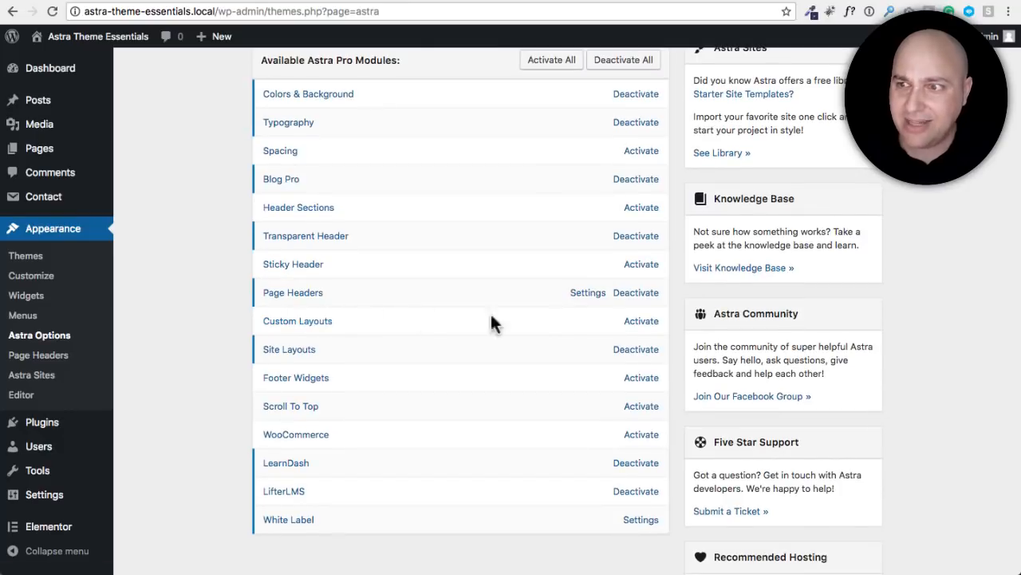
click(642, 320)
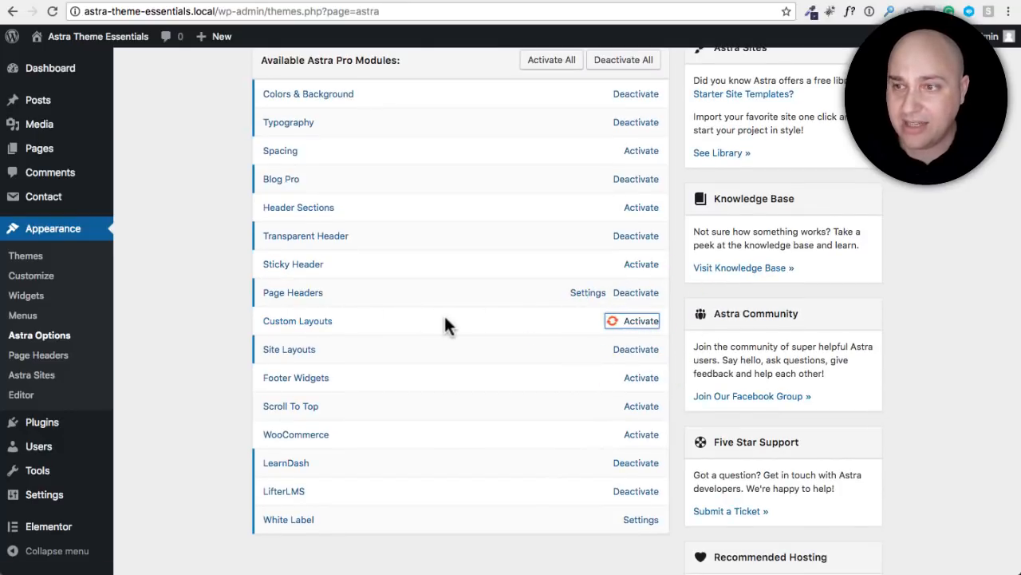
click(641, 320)
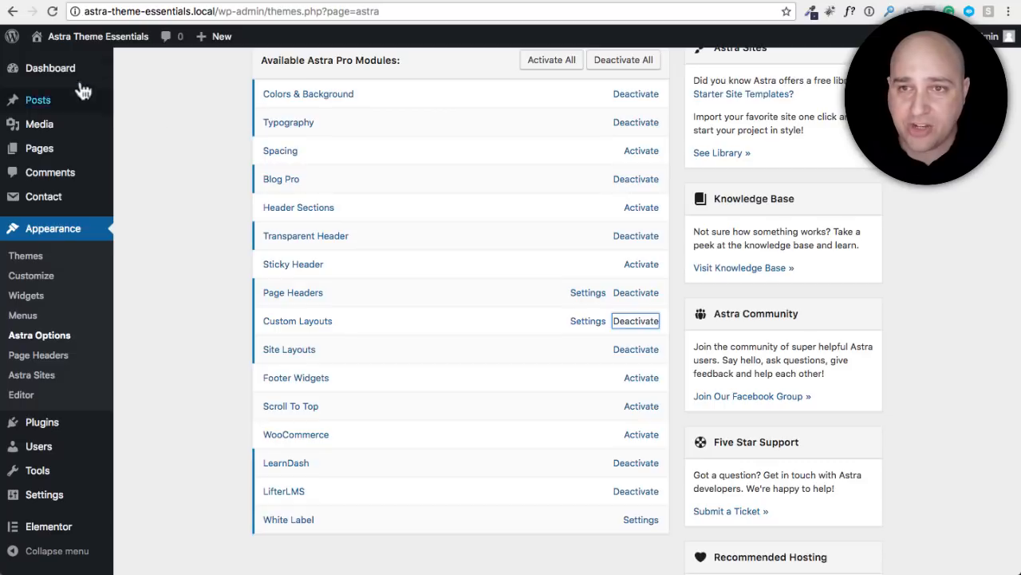
Open Appearance > Custom Layouts (Hooks Example, Social Footer) and begin a new layout
click(50, 68)
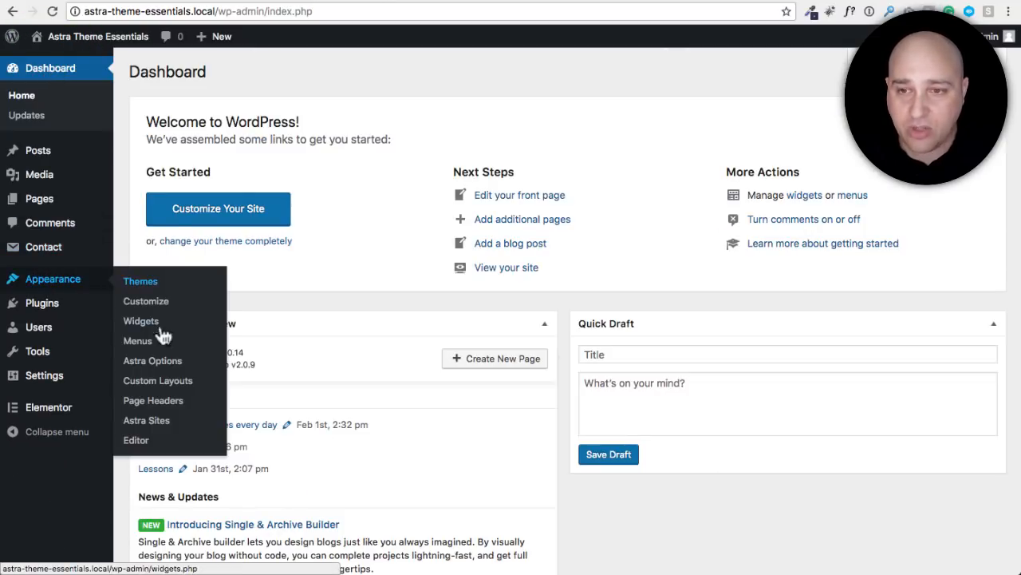
click(157, 380)
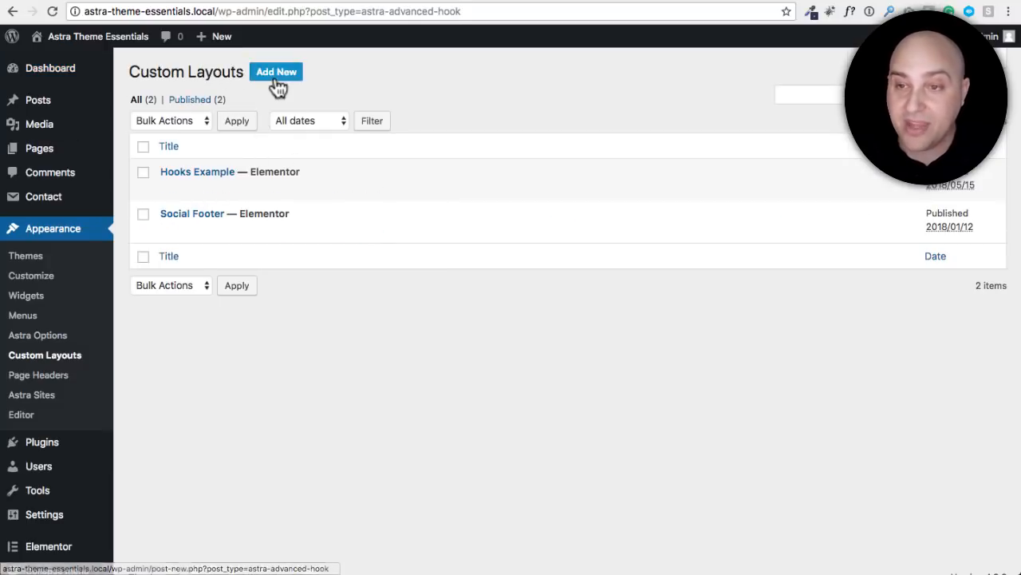
click(276, 71)
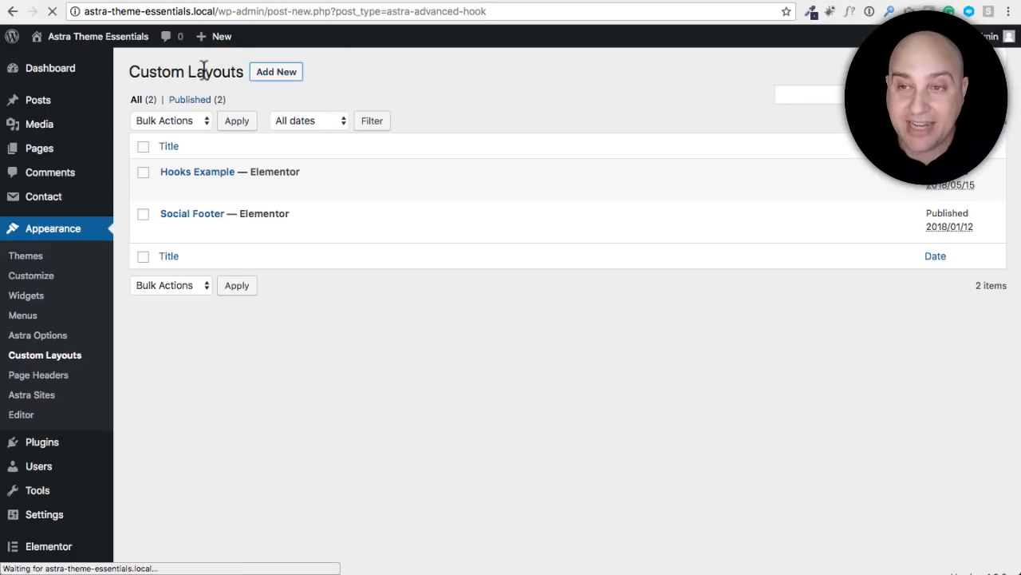
Set the new layout's type to Header in Custom Layout Settings
click(277, 71)
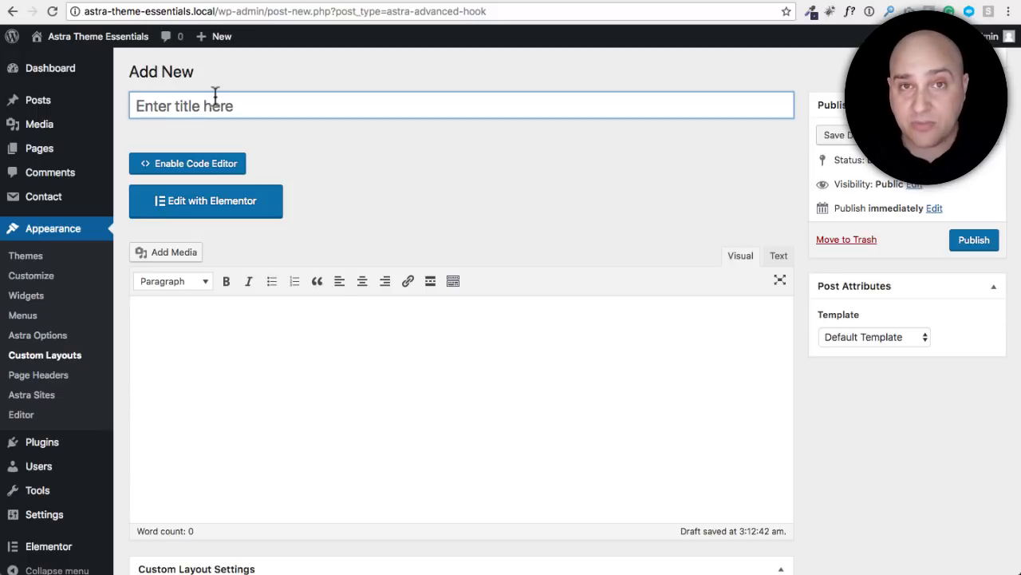
scroll(down, 3)
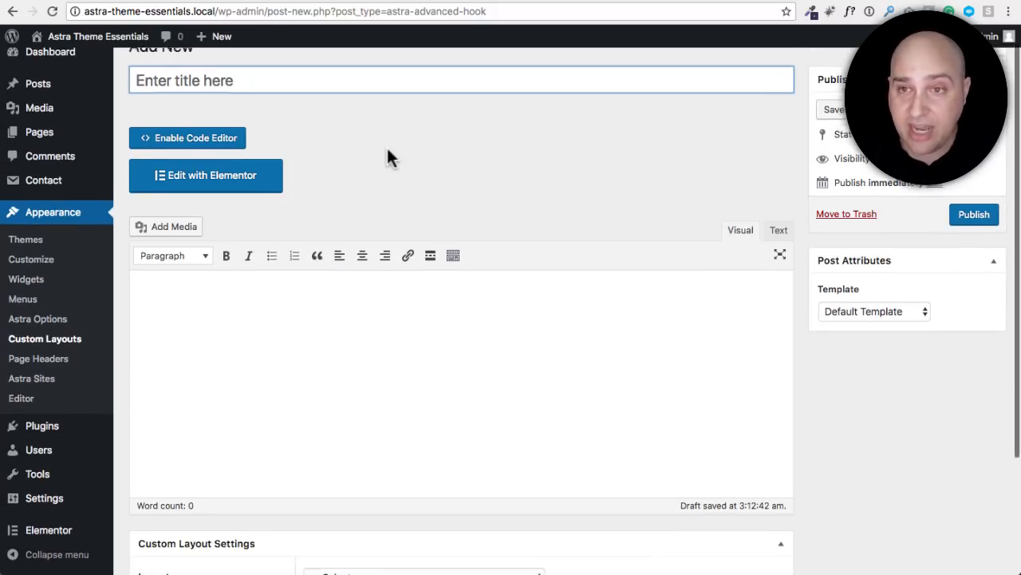
scroll(down, 3)
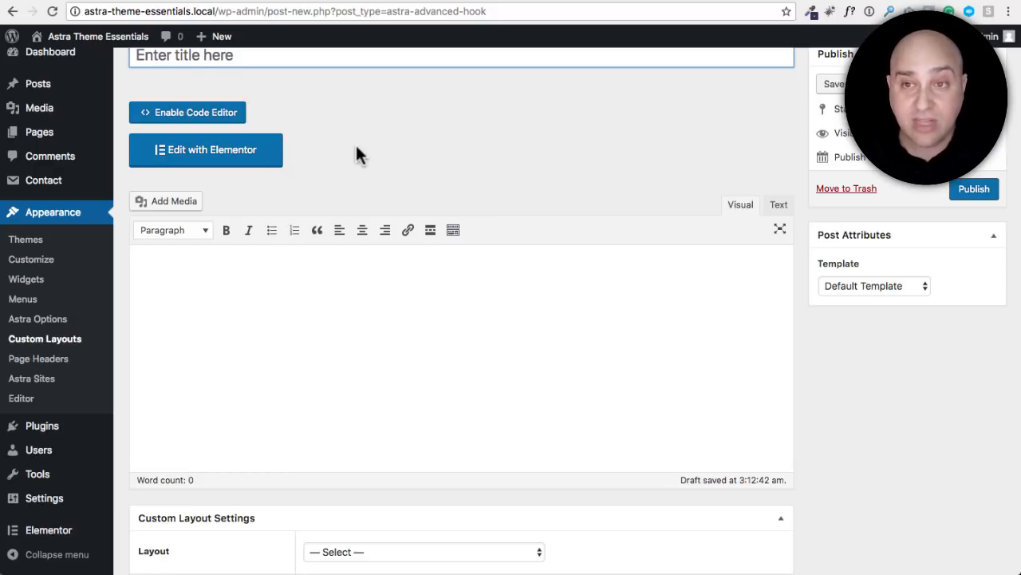
mouse_move(364, 148)
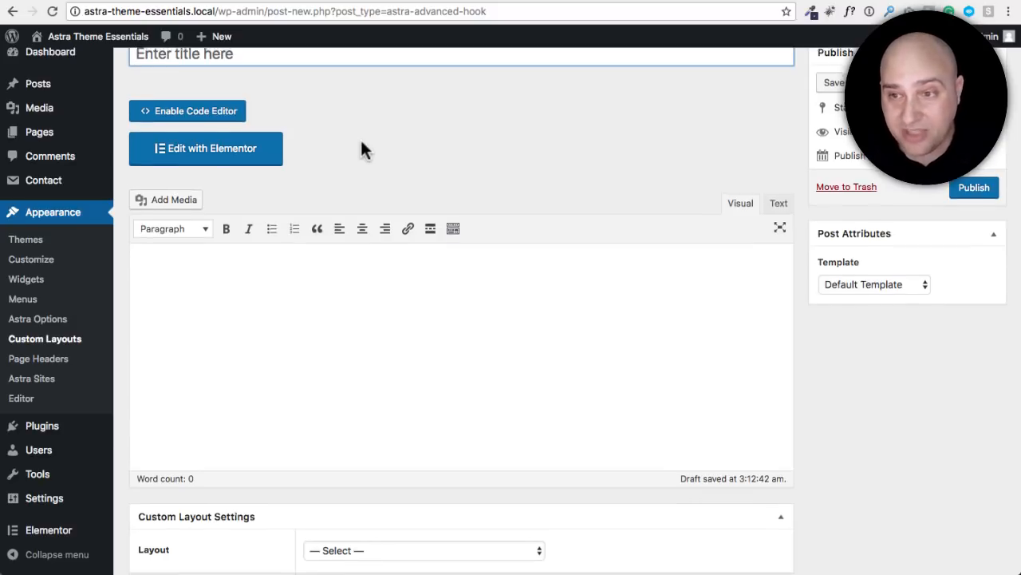
scroll(down, 3)
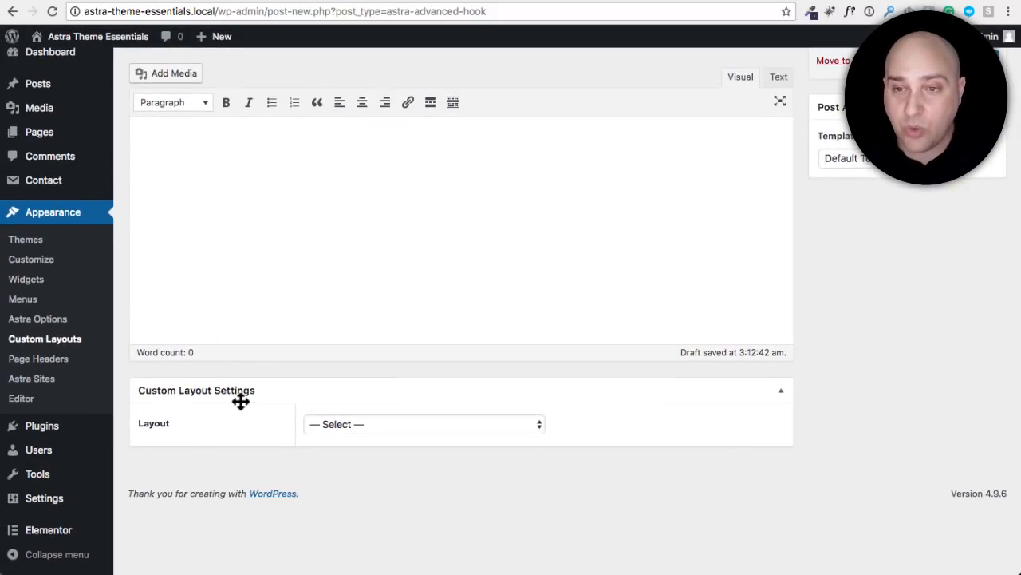
mouse_move(208, 402)
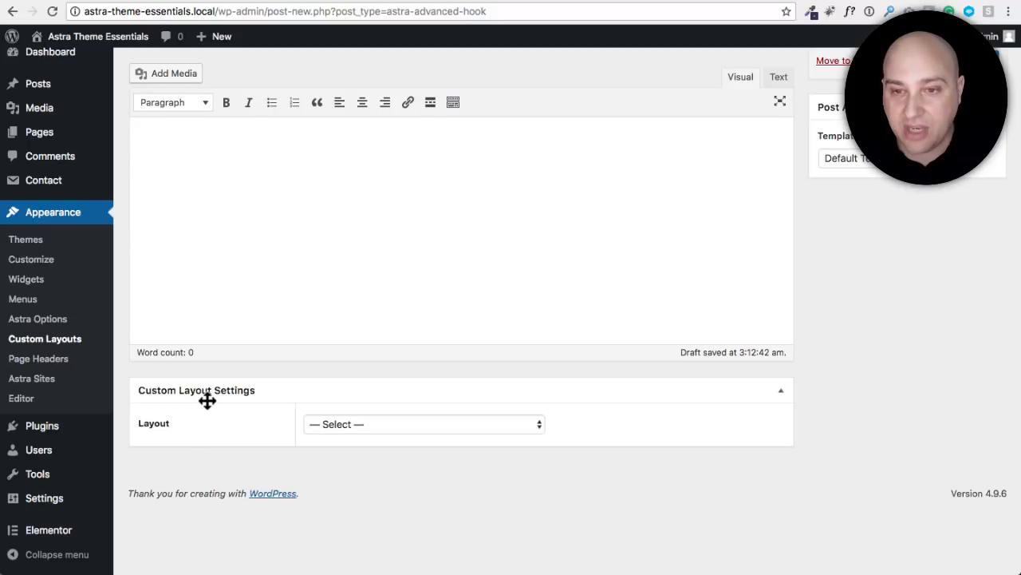
mouse_move(258, 390)
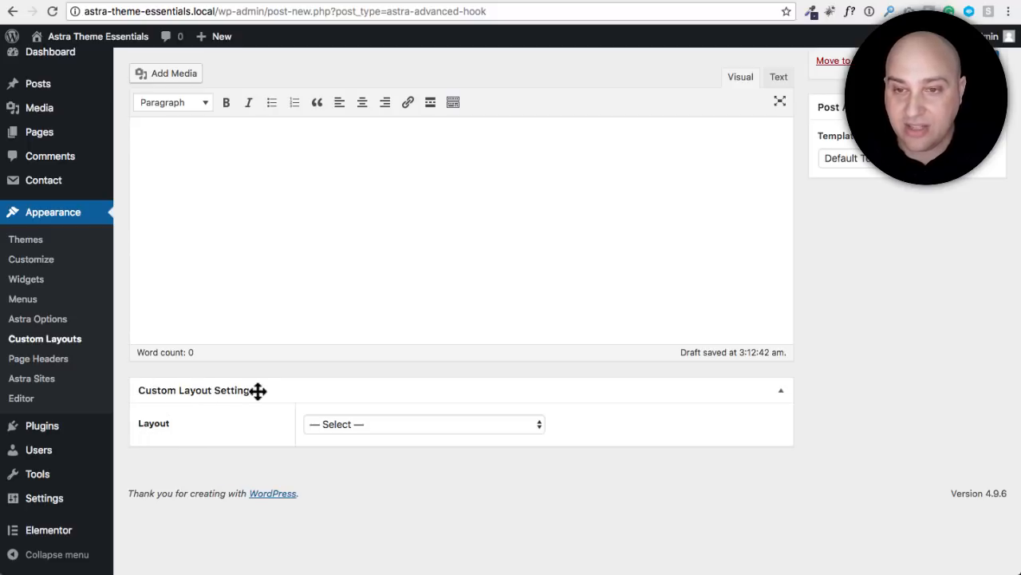
mouse_move(209, 432)
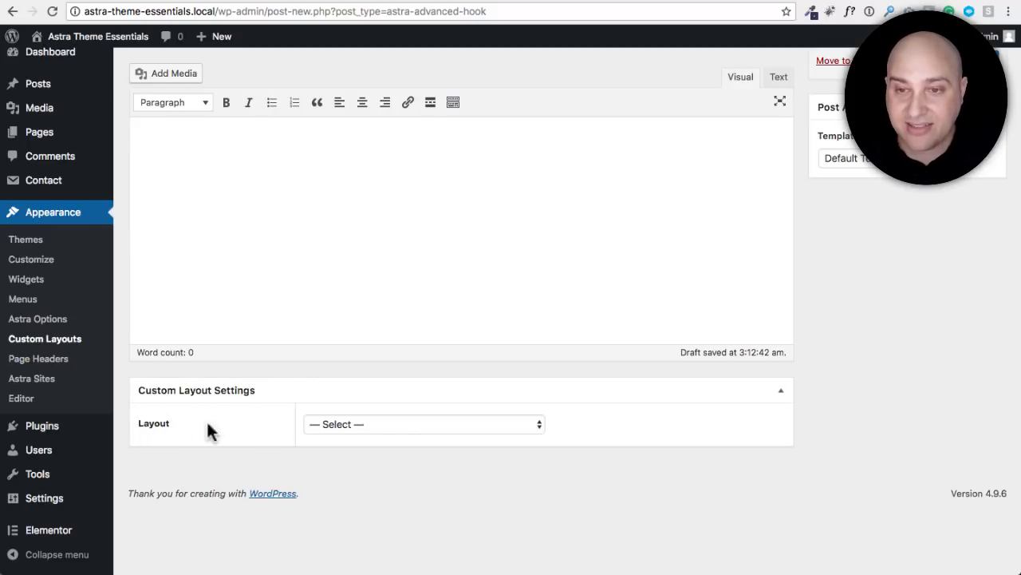
click(424, 424)
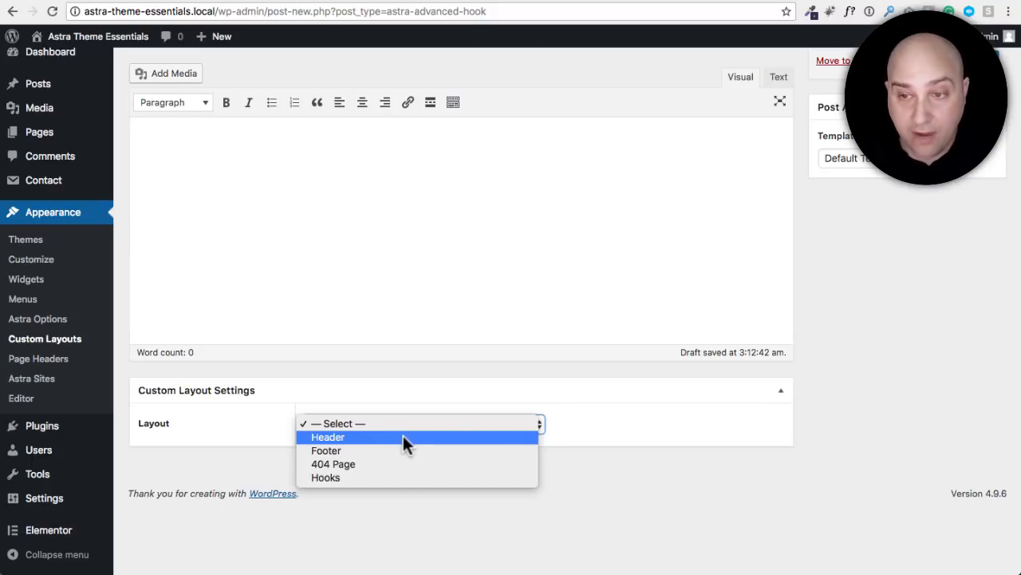
mouse_move(399, 464)
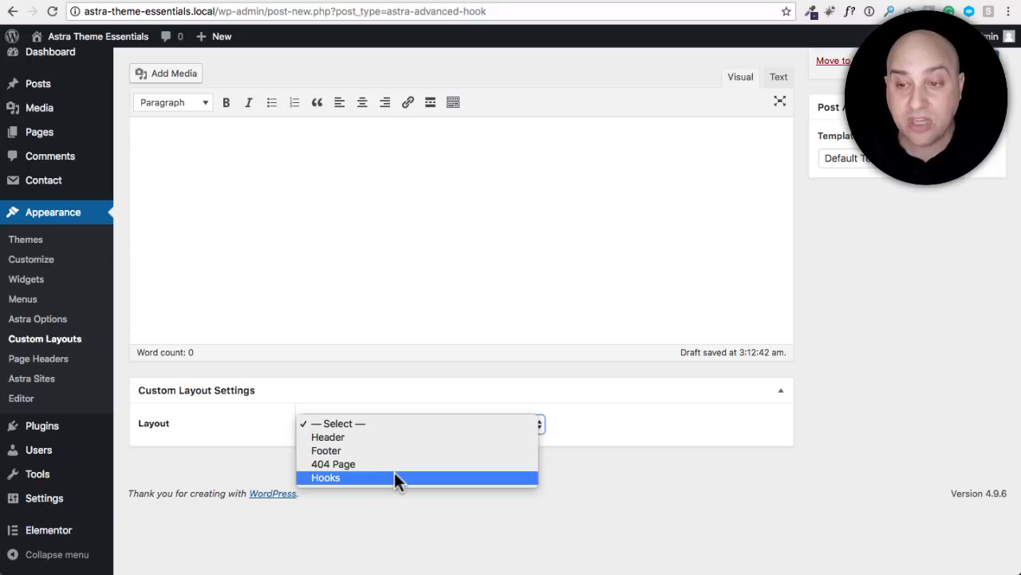
mouse_move(399, 464)
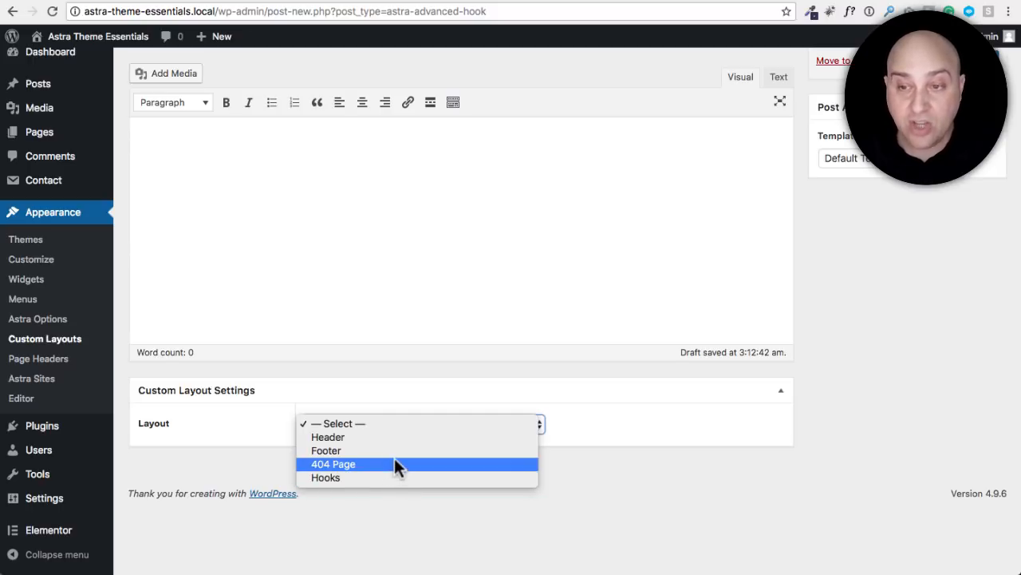
click(328, 437)
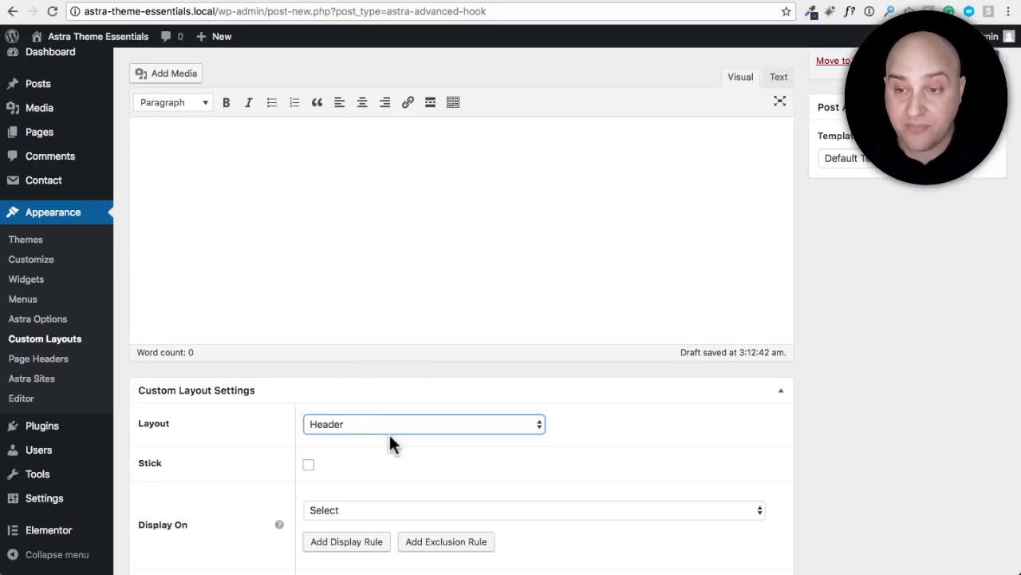
scroll(down, 3)
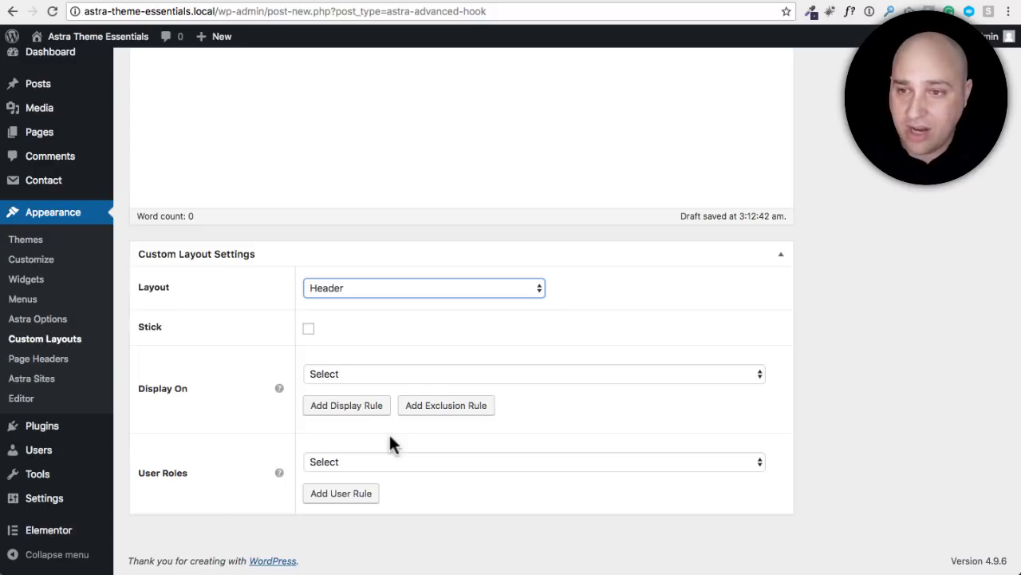
mouse_move(306, 414)
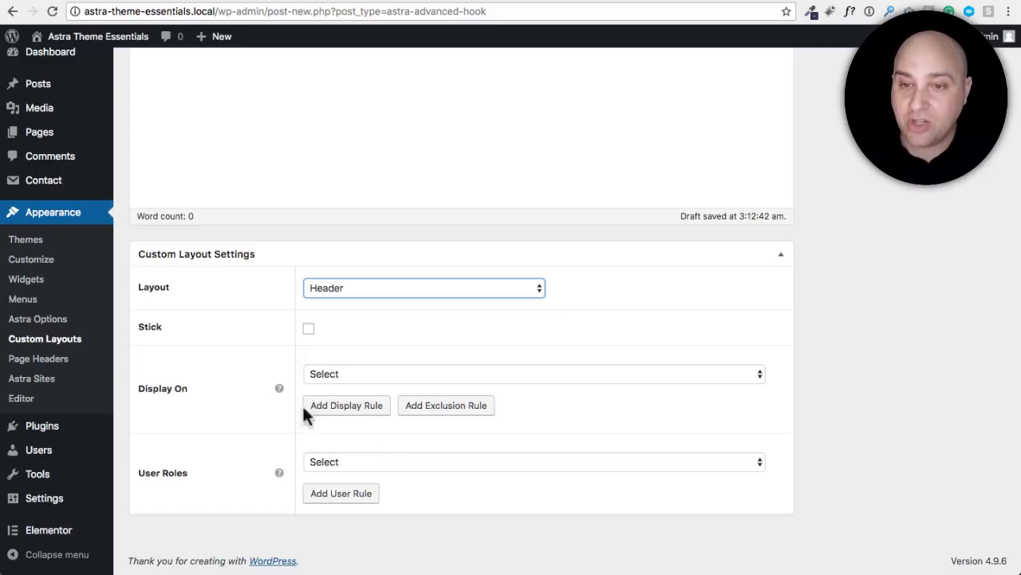
mouse_move(166, 461)
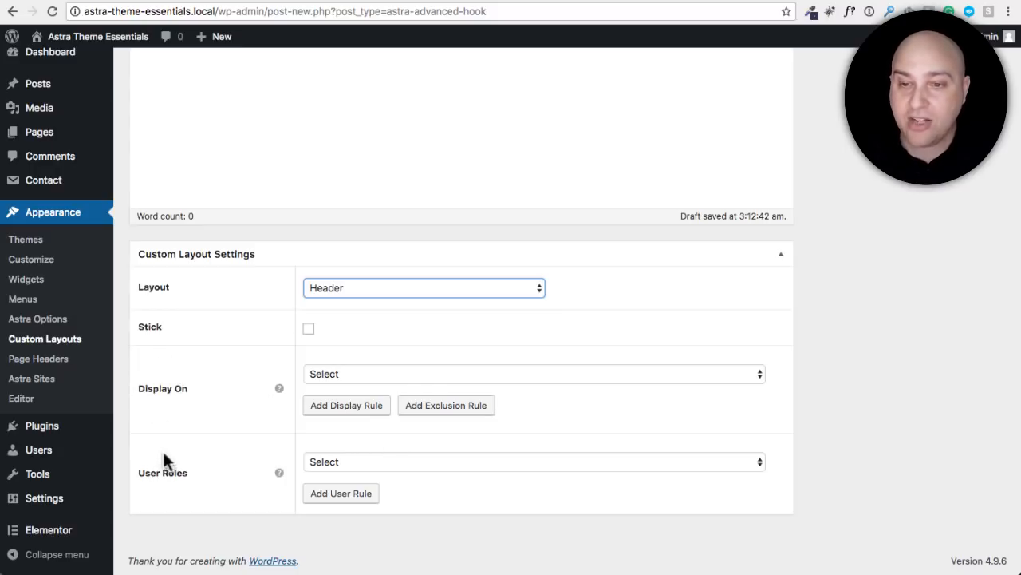
mouse_move(206, 388)
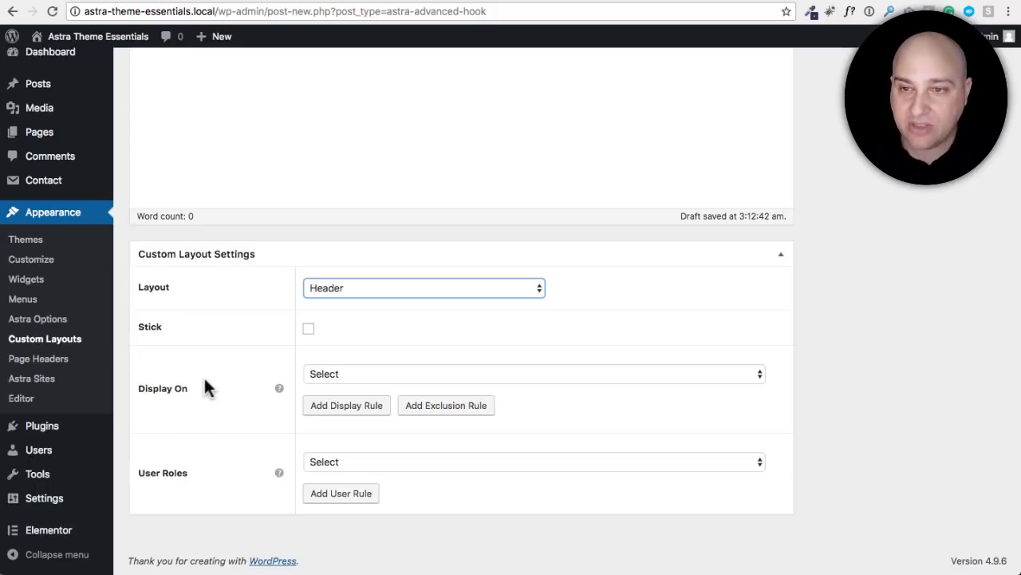
click(533, 373)
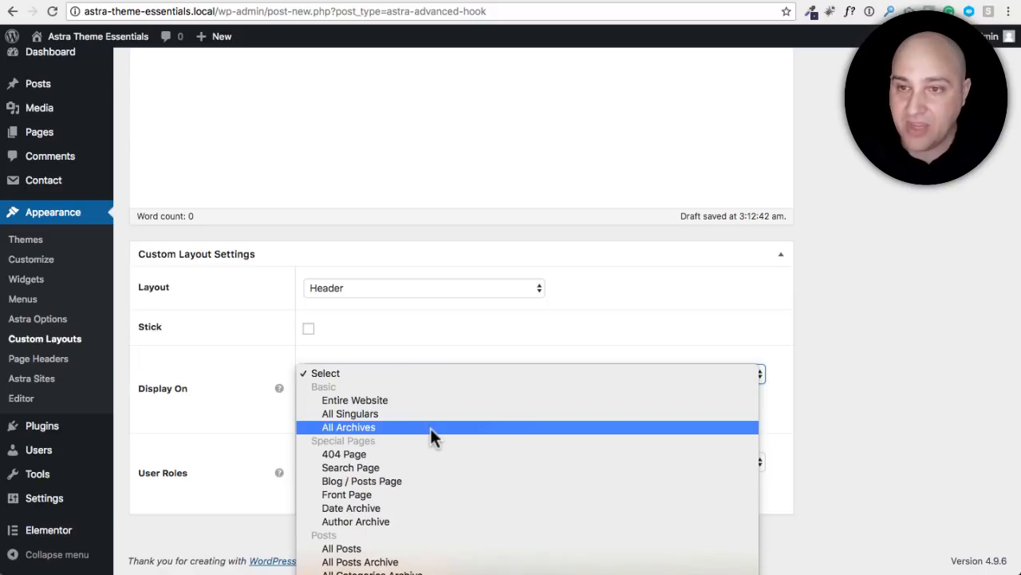
mouse_move(423, 413)
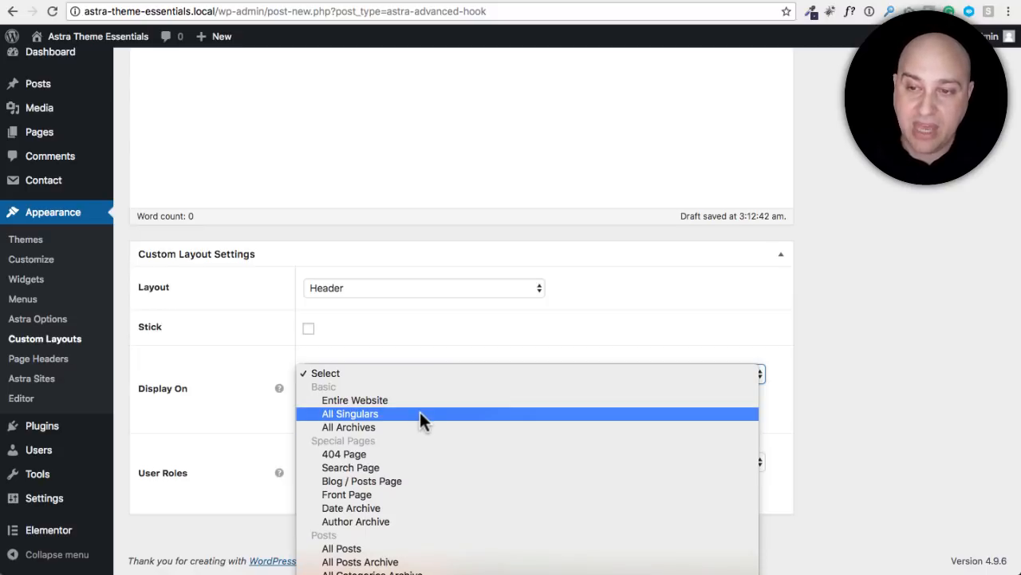
mouse_move(411, 427)
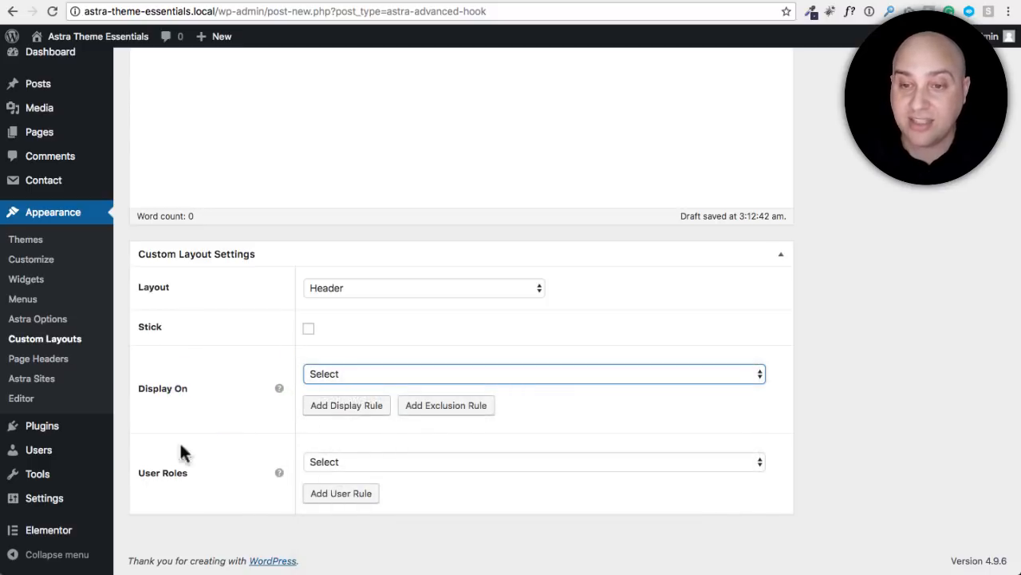
mouse_move(176, 518)
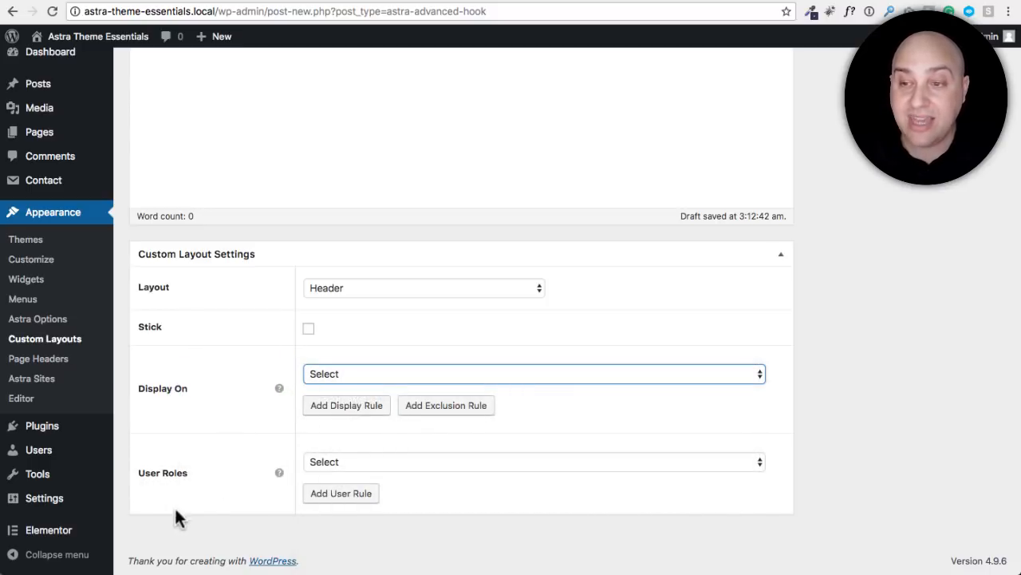
click(530, 462)
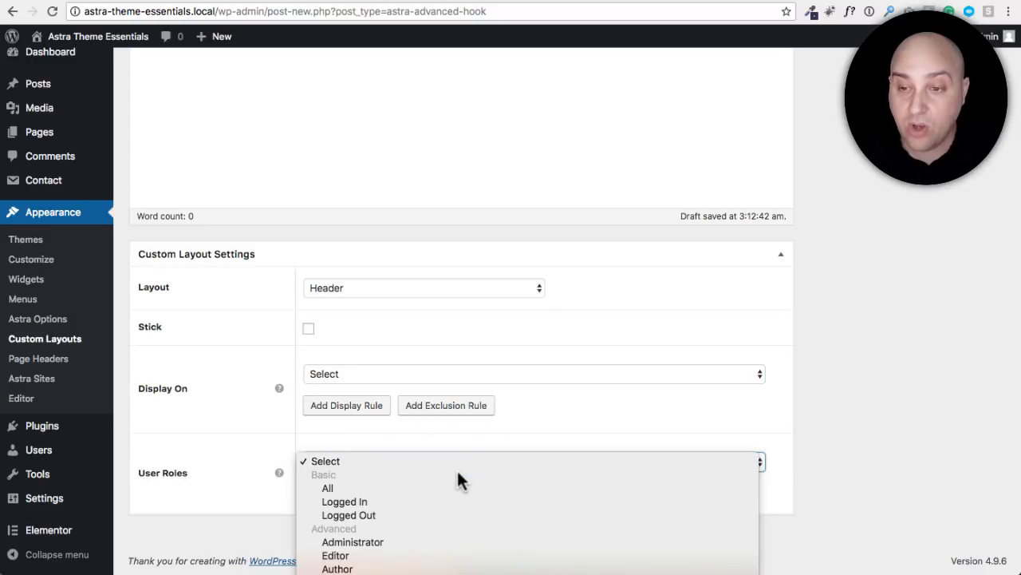
mouse_move(344, 501)
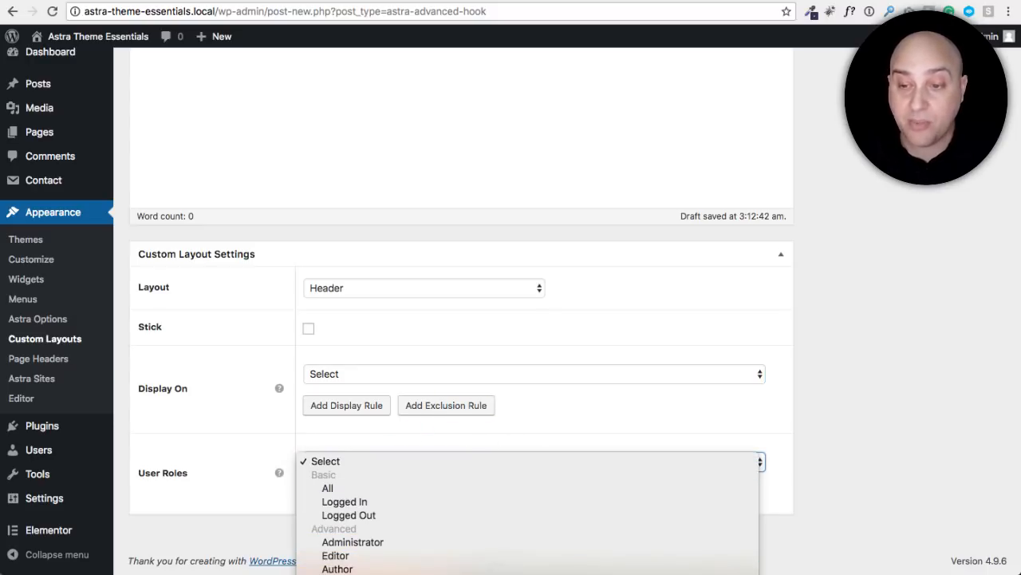
mouse_move(209, 440)
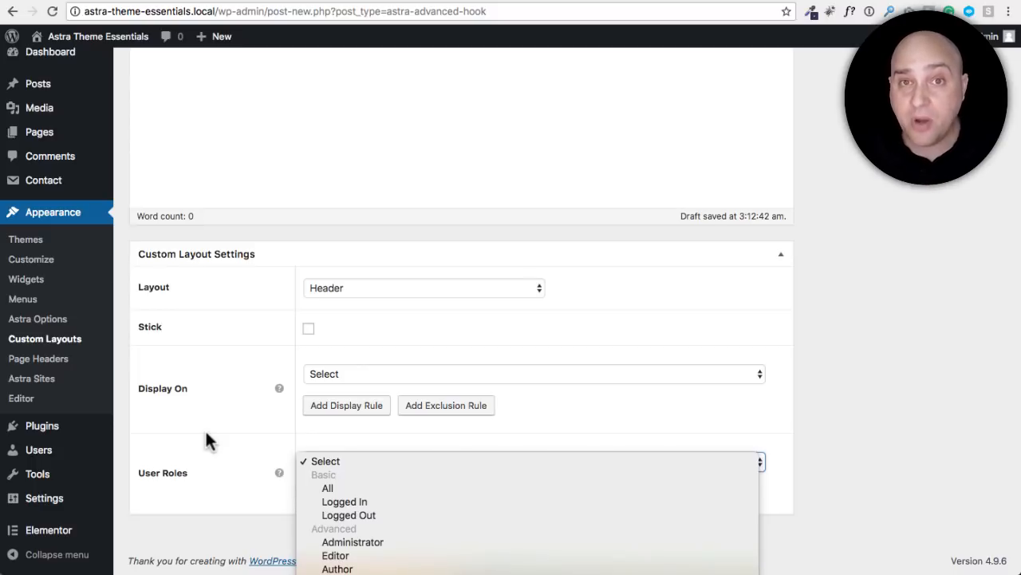
mouse_move(208, 423)
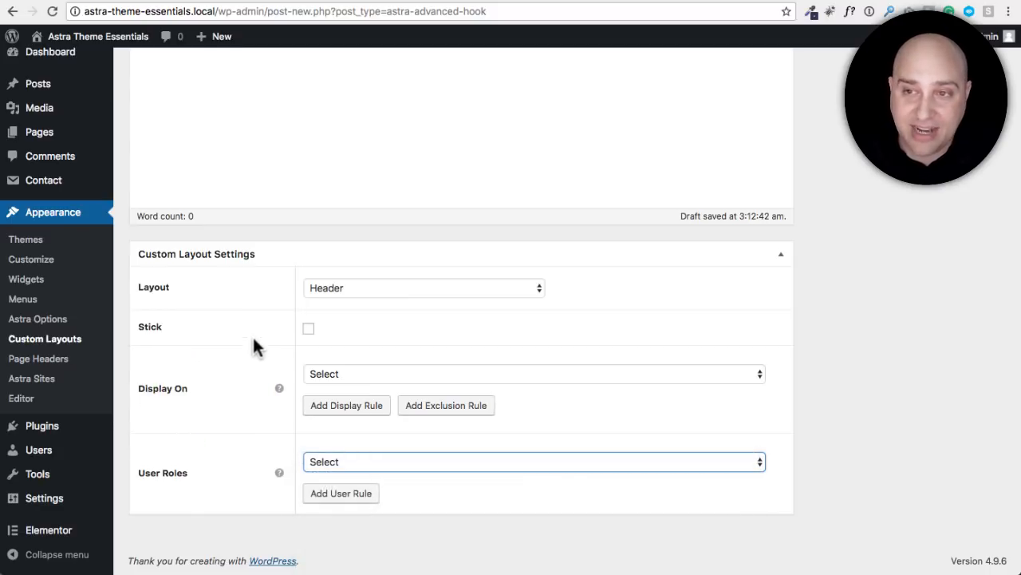
Change the custom layout type from Header to Hooks
click(423, 287)
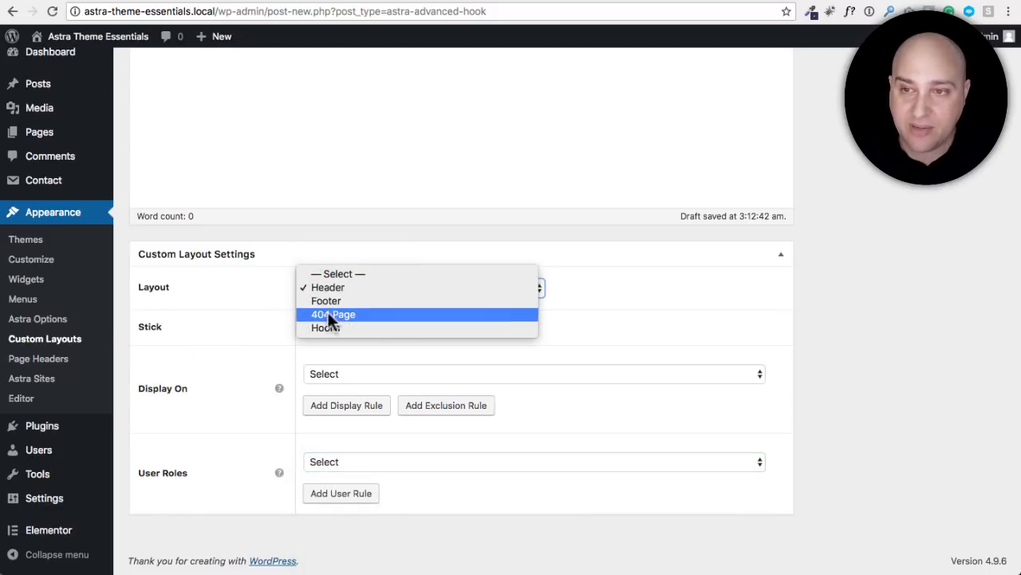
click(325, 327)
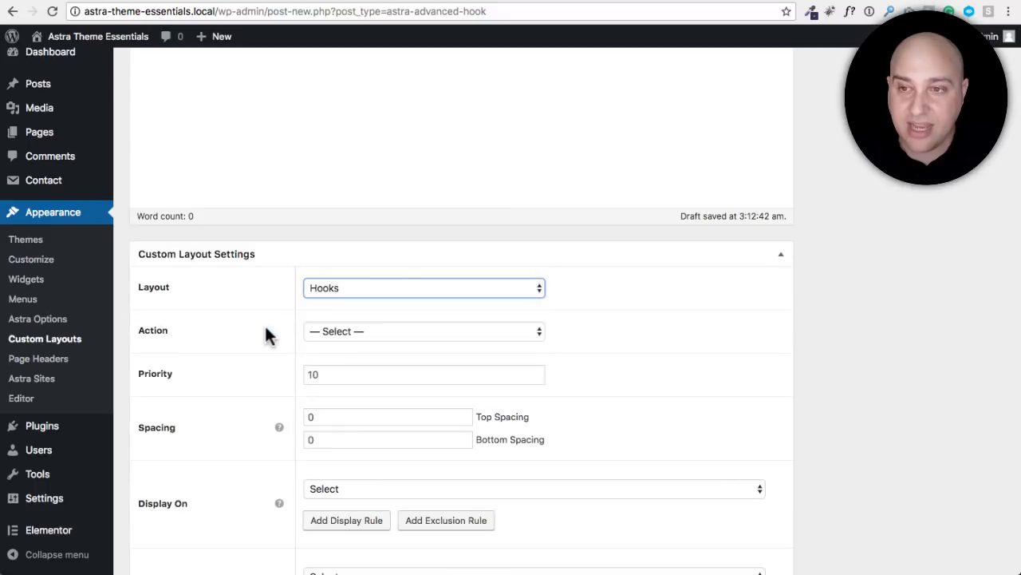
scroll(down, 3)
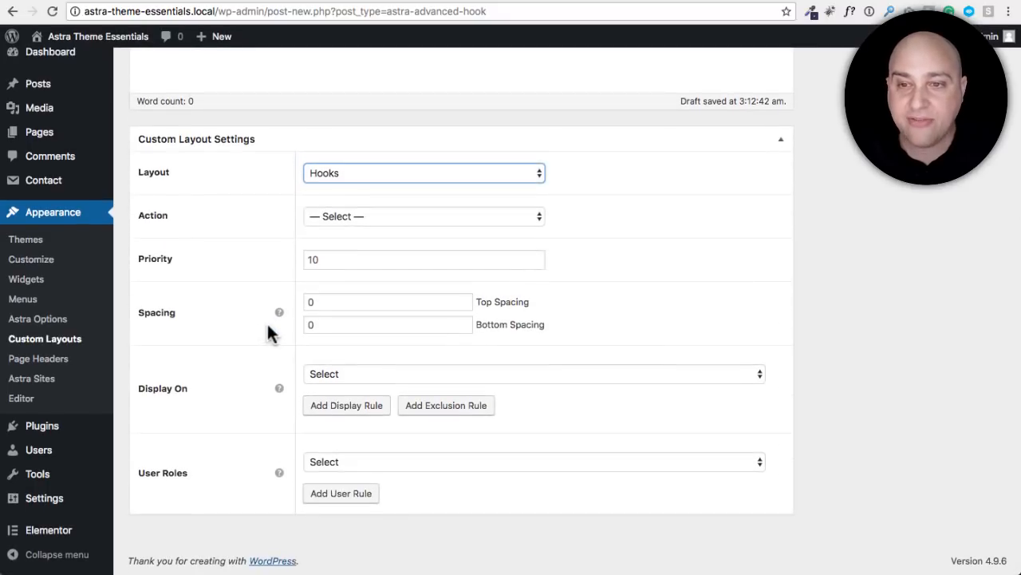
mouse_move(154, 222)
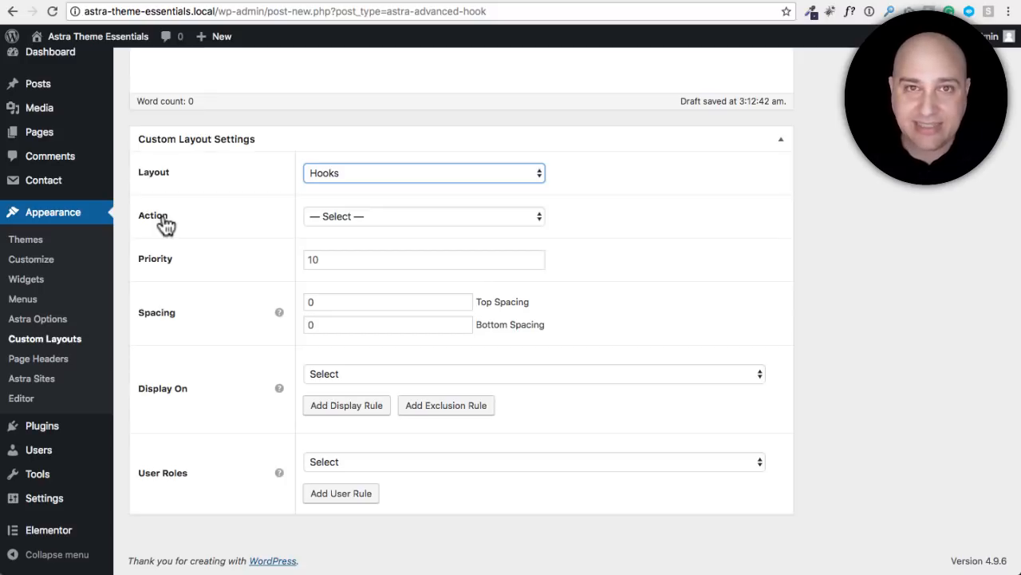
mouse_move(452, 224)
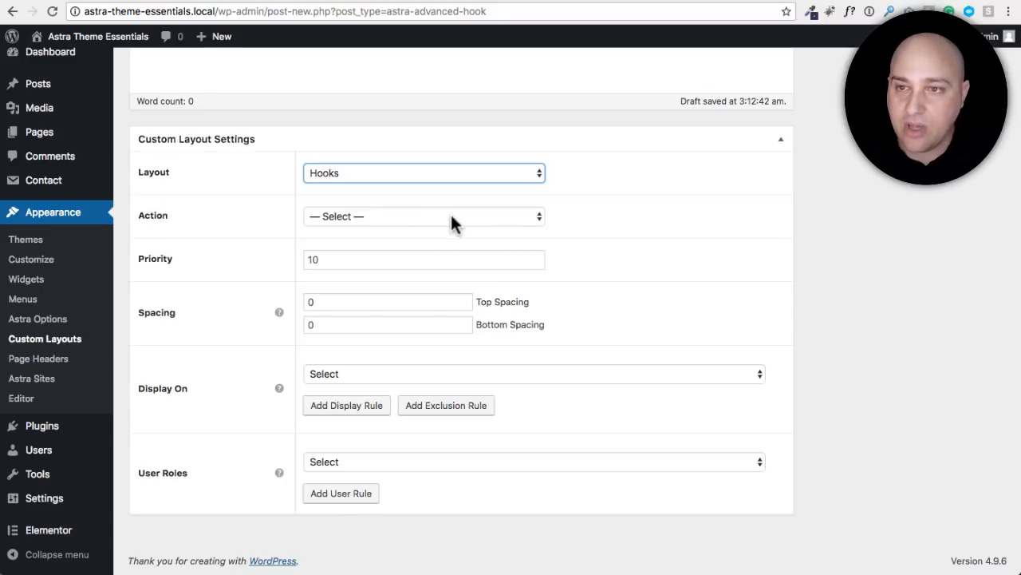
Review the head, header and content hook actions and pick header_before
click(422, 216)
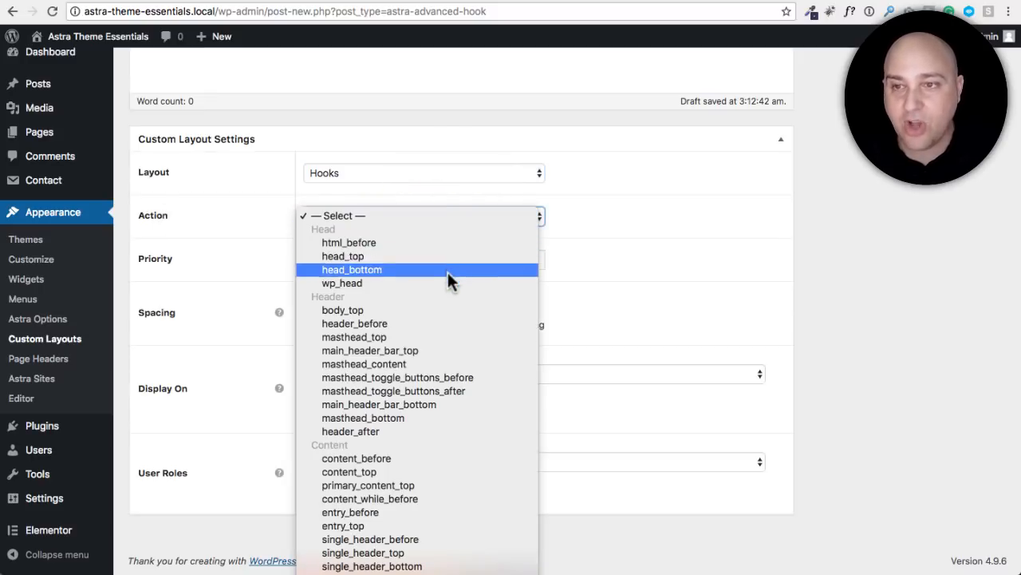
mouse_move(451, 390)
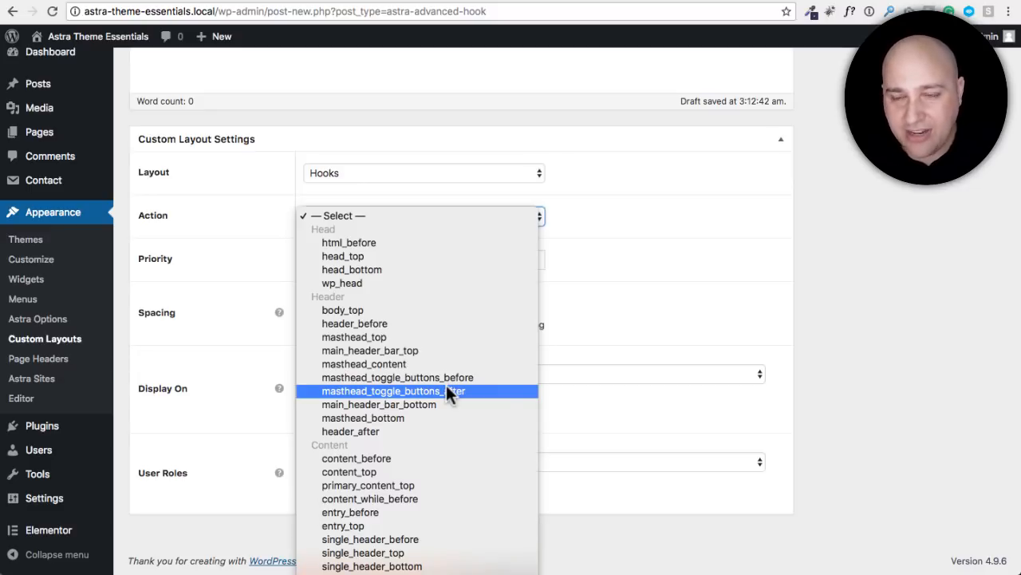
mouse_move(439, 310)
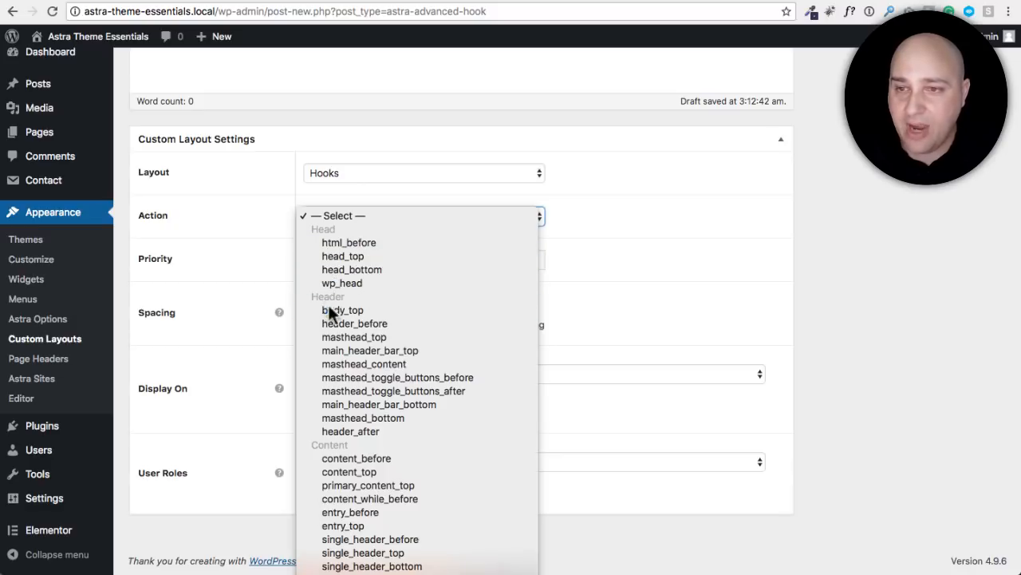
mouse_move(354, 323)
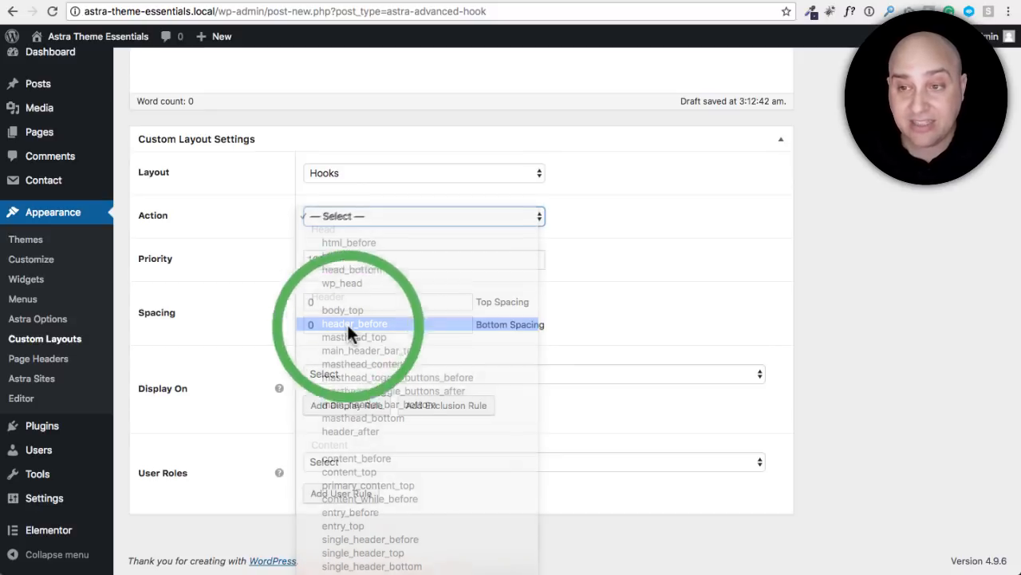
click(354, 323)
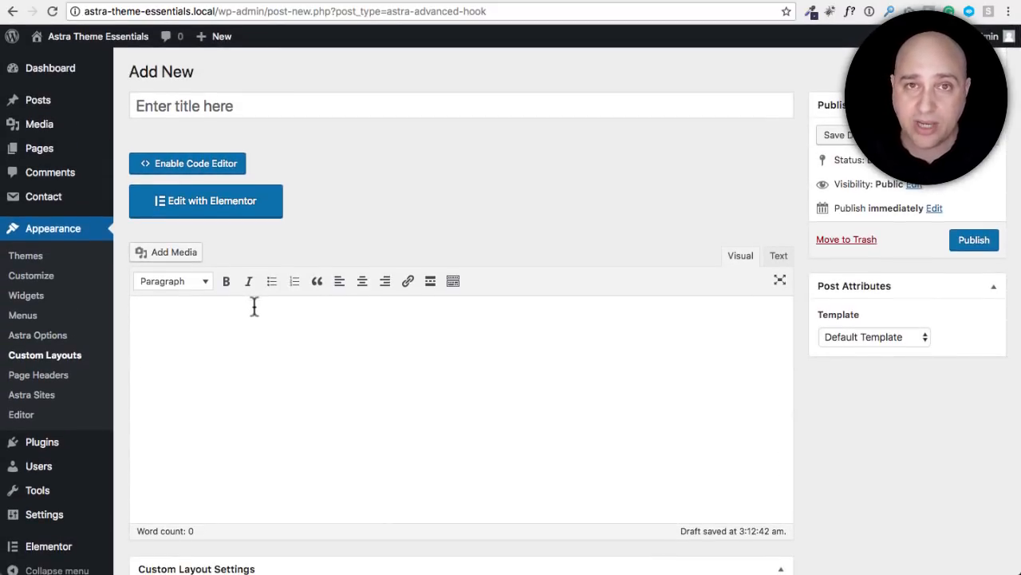
Add the body text 'Just something really quick' and scroll to the layout settings
text(Just something really quick)
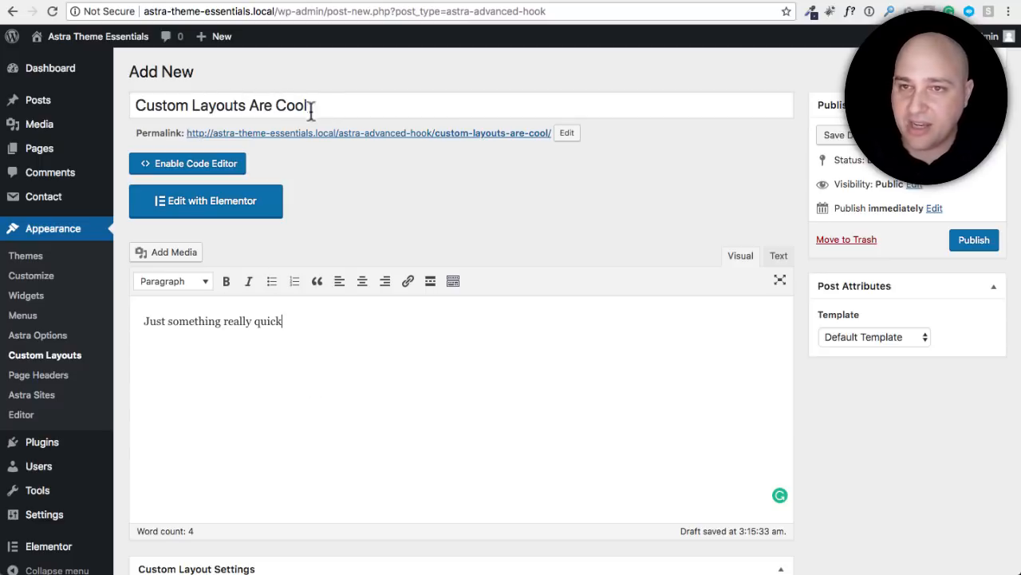
scroll(down, 3)
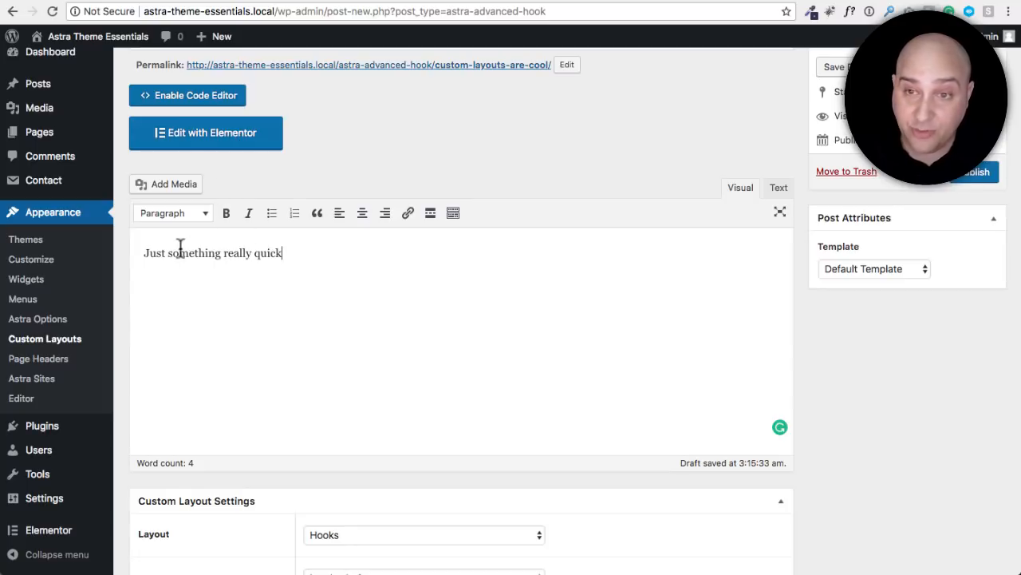
scroll(down, 3)
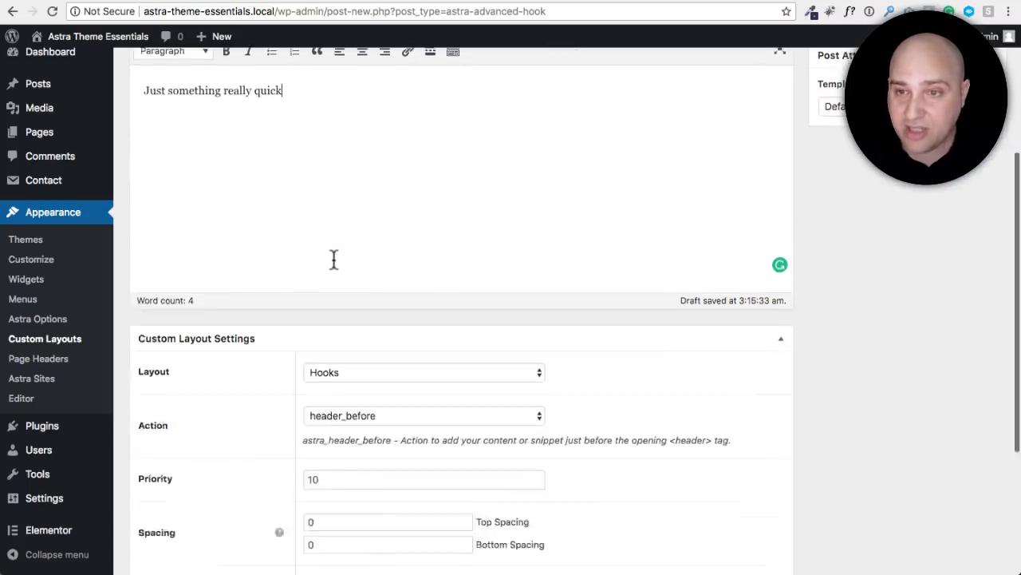
scroll(down, 3)
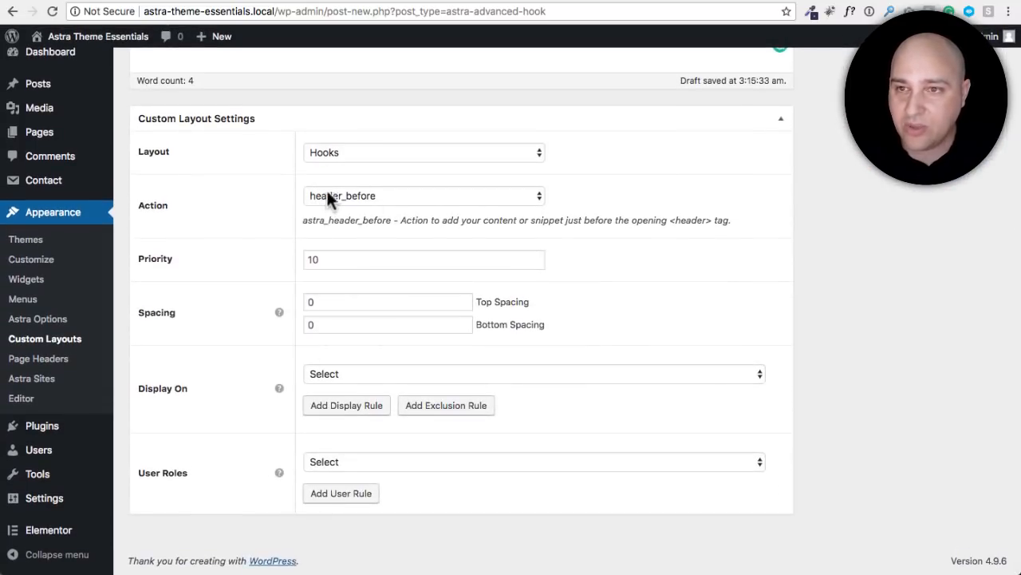
mouse_move(359, 193)
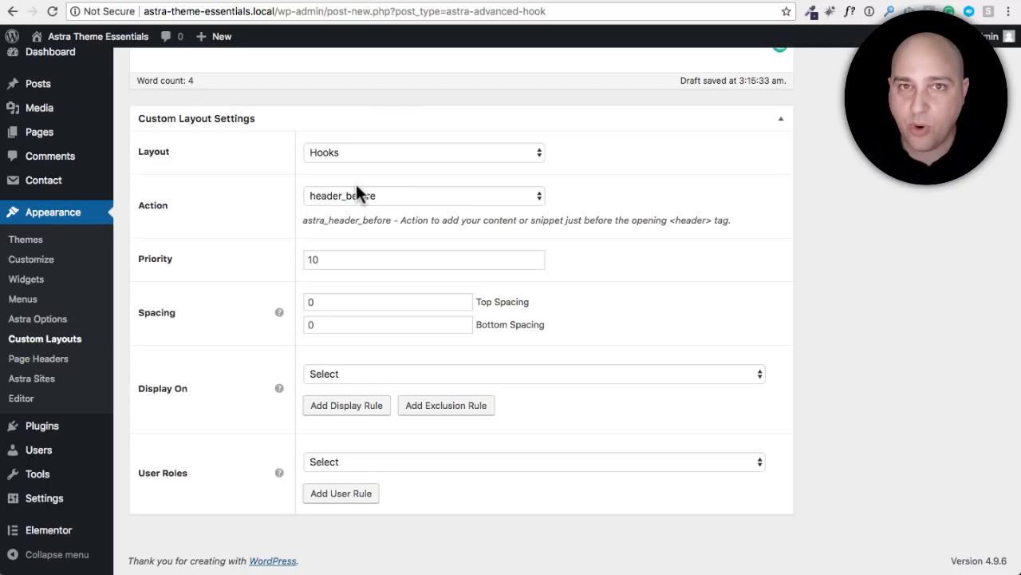
click(533, 373)
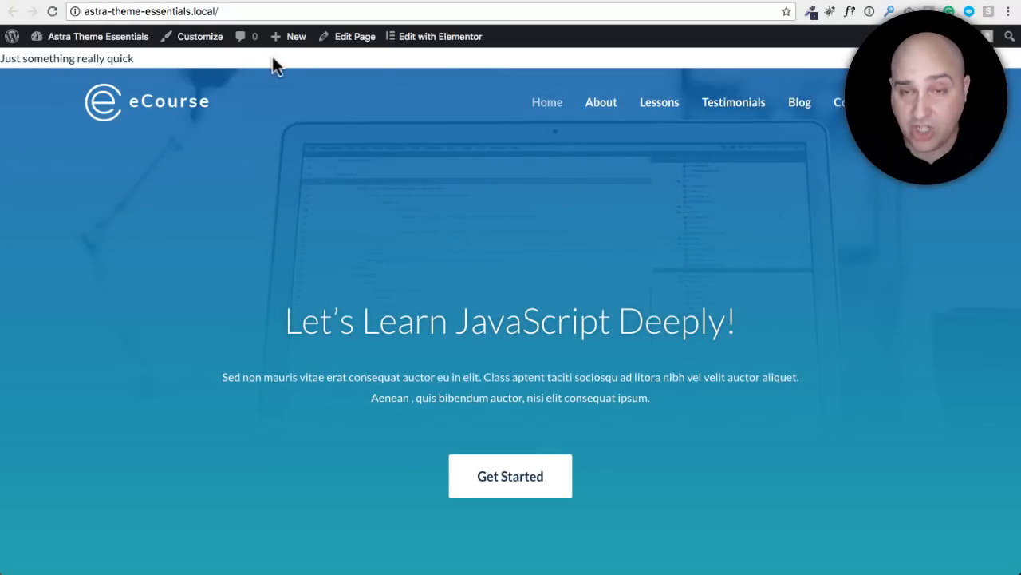
mouse_move(158, 68)
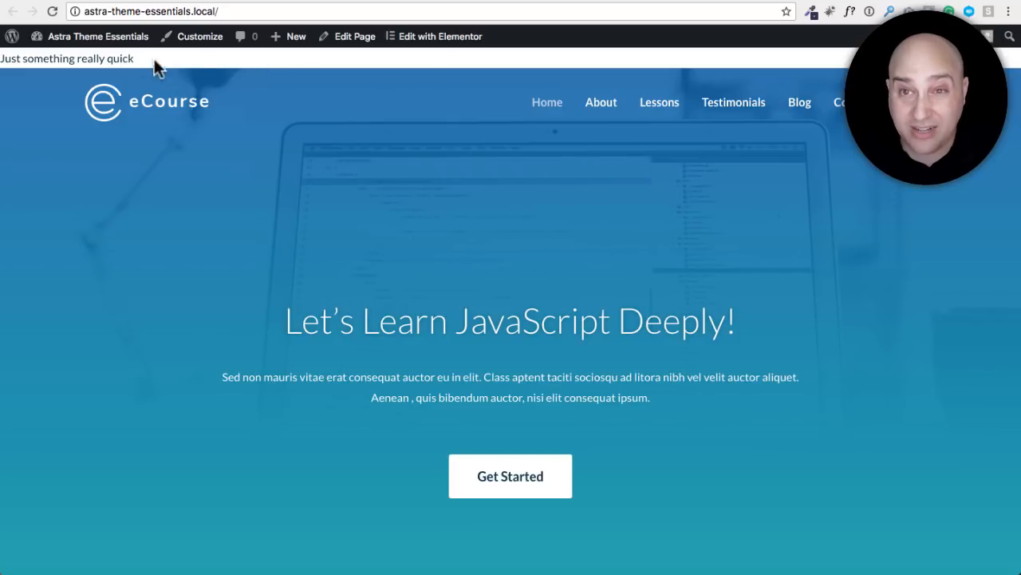
mouse_move(255, 97)
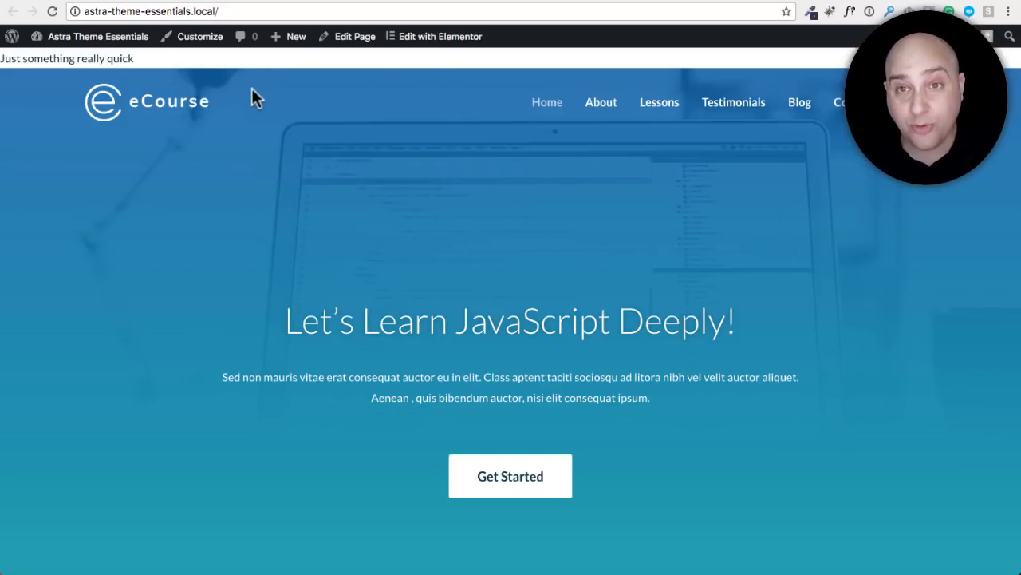
mouse_move(309, 113)
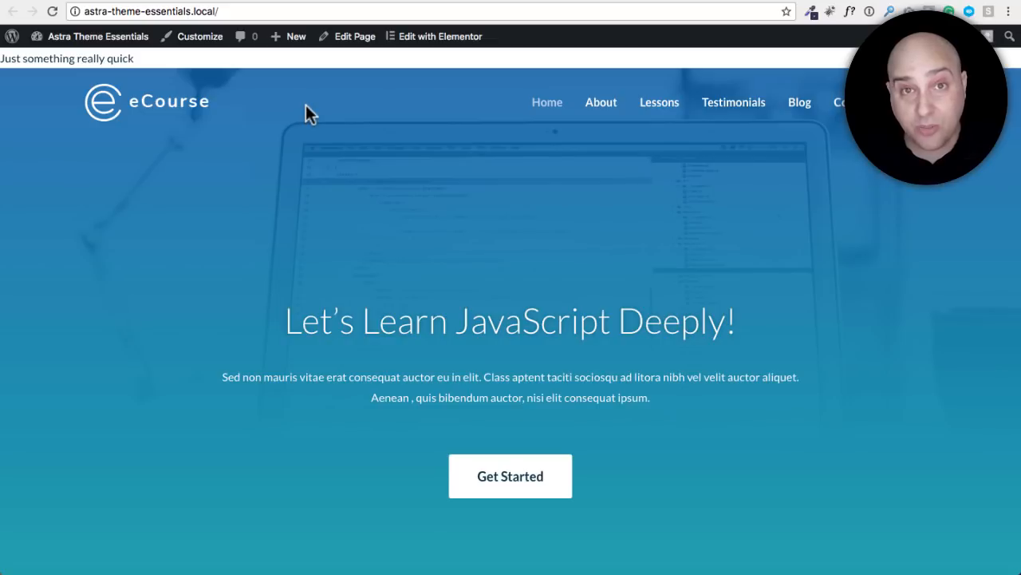
mouse_move(454, 67)
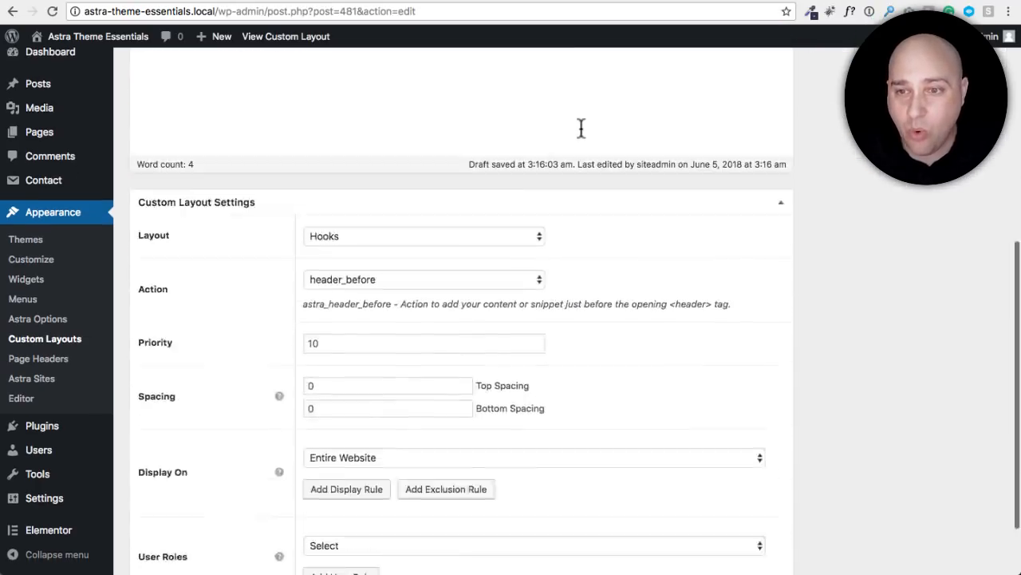
Reopen the Action hook location list on the saved layout
scroll(down, 3)
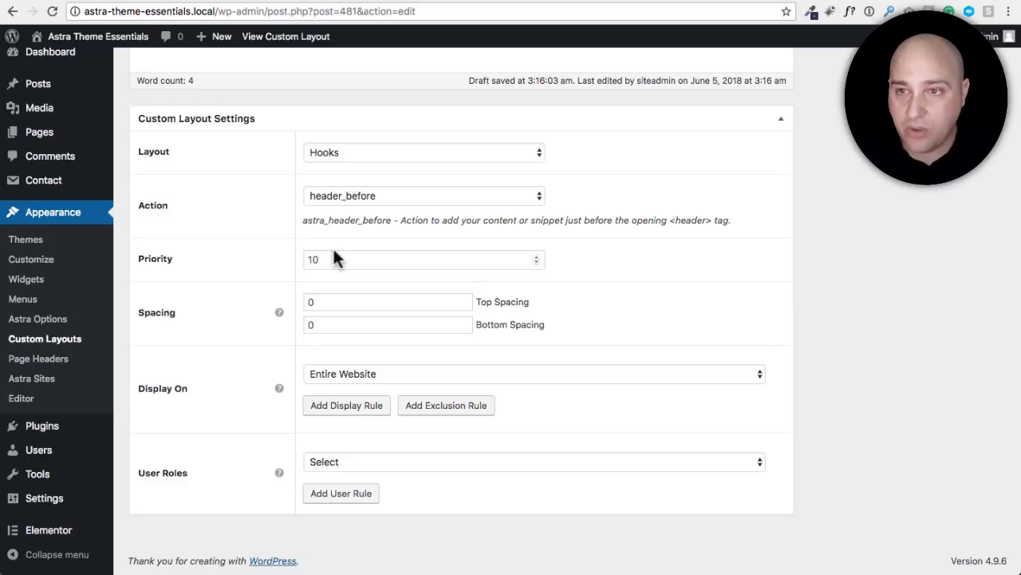
click(423, 195)
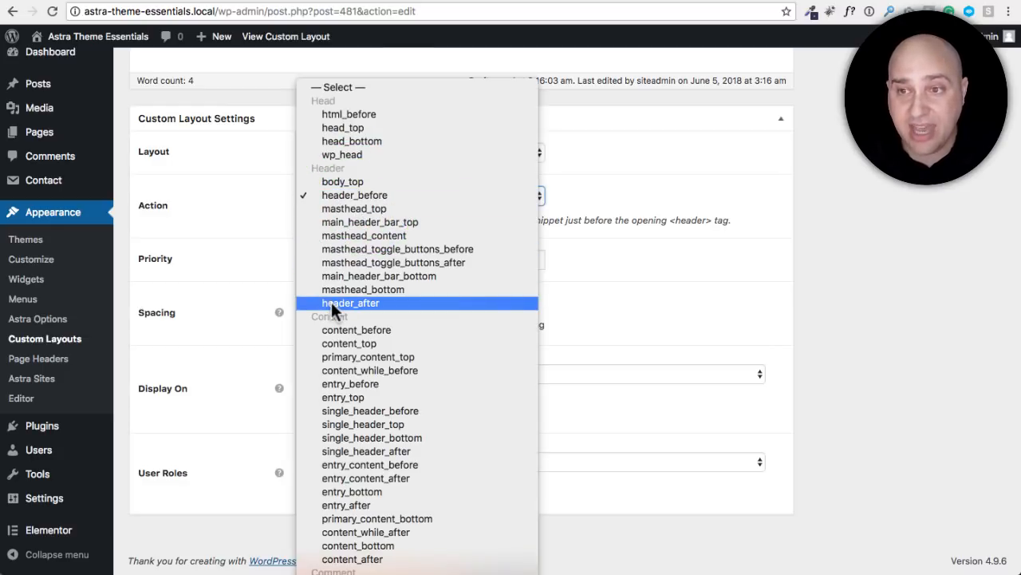
mouse_move(348, 343)
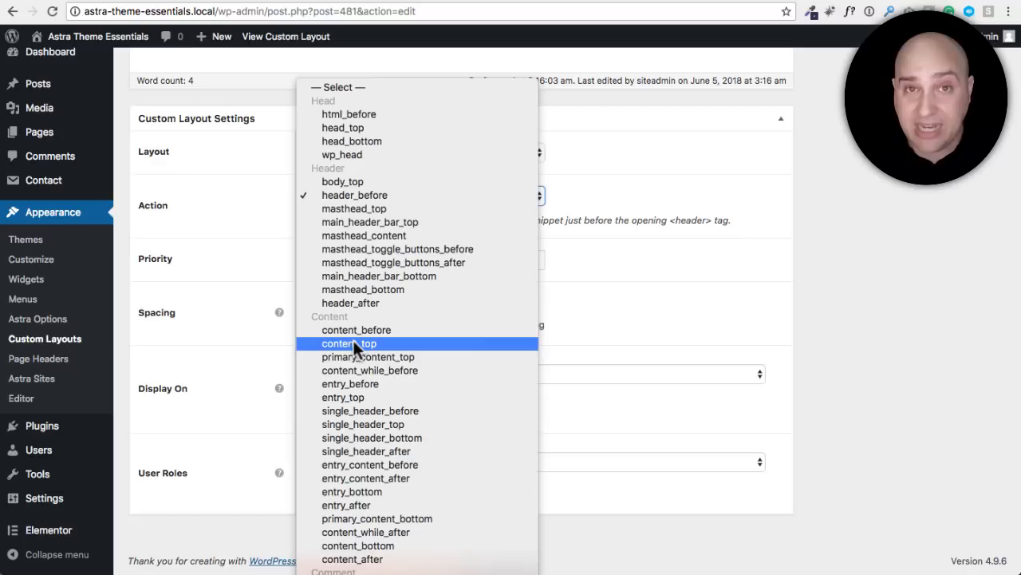
mouse_move(363, 424)
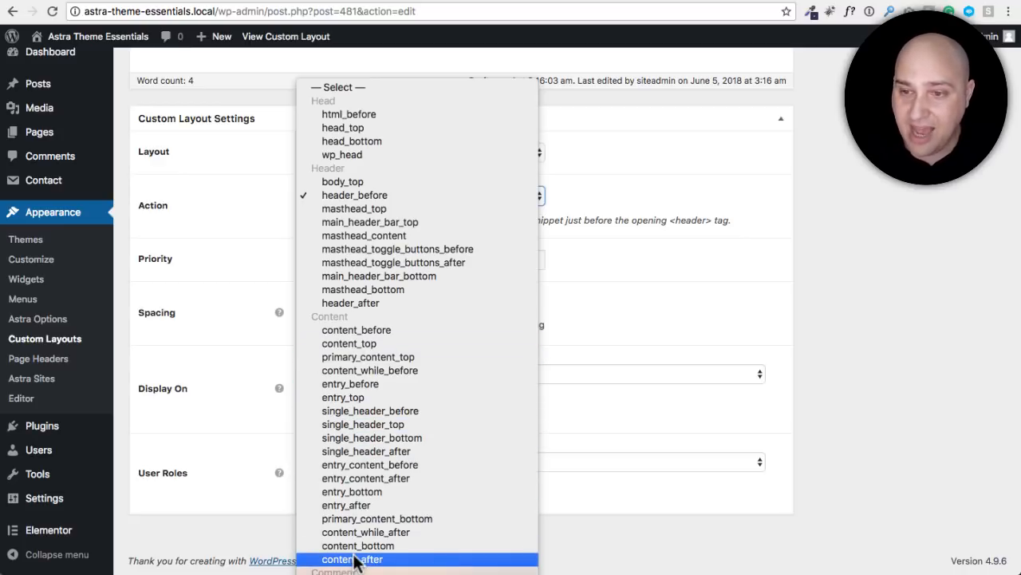
mouse_move(358, 545)
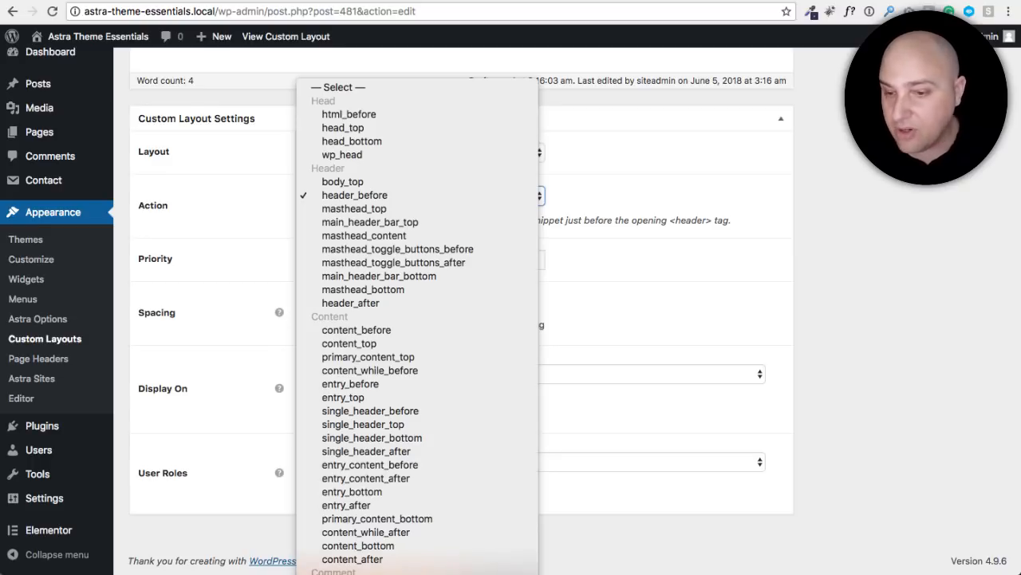
Close the hook list, publish, and review header_before, priority 10, Entire Website display
click(354, 195)
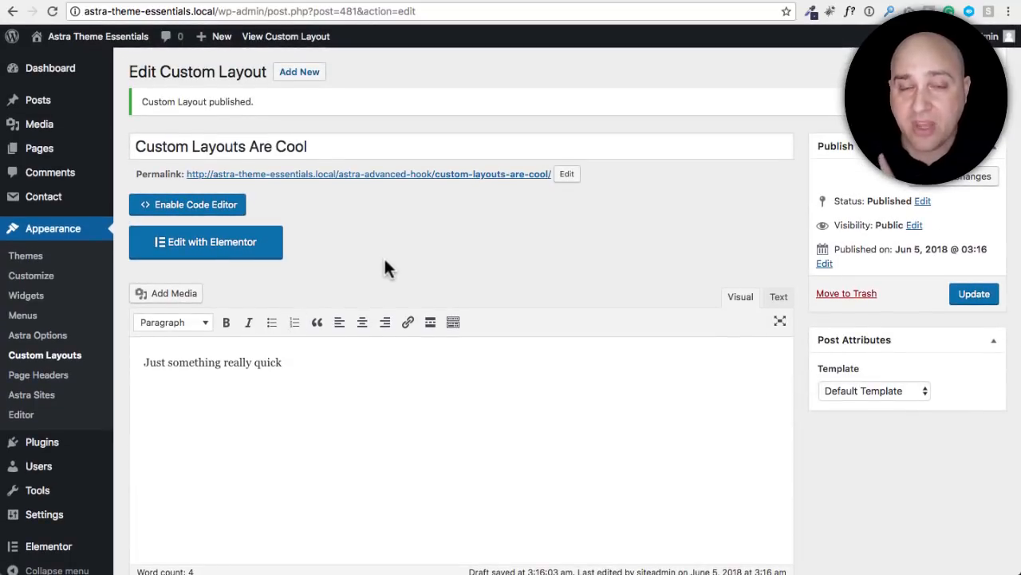
scroll(down, 3)
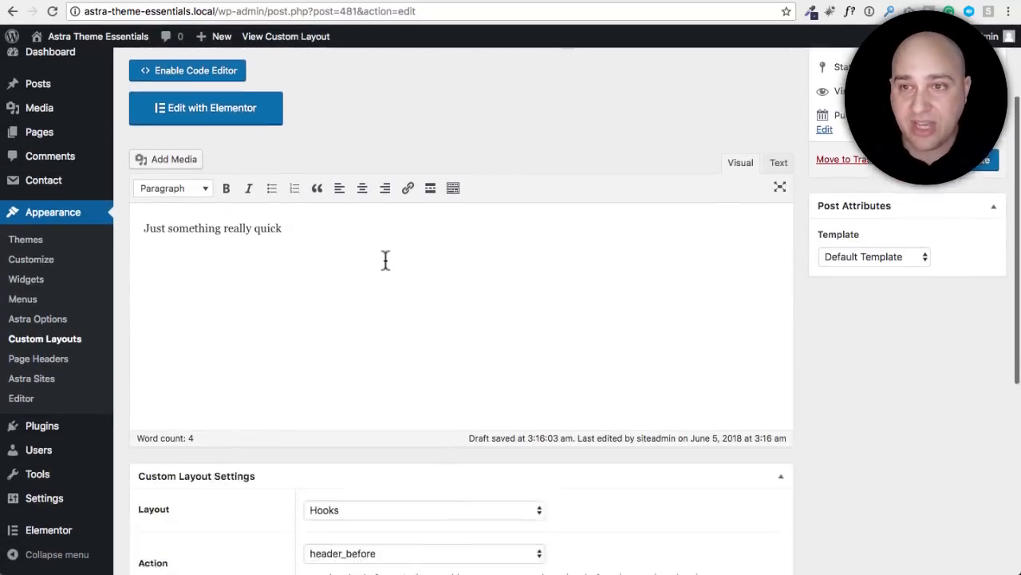
scroll(down, 3)
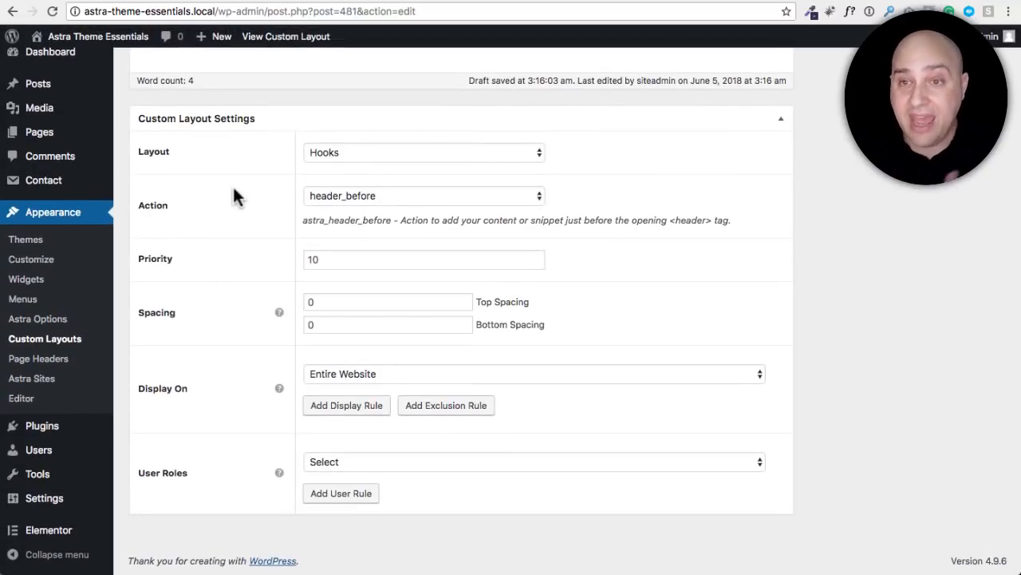
mouse_move(236, 395)
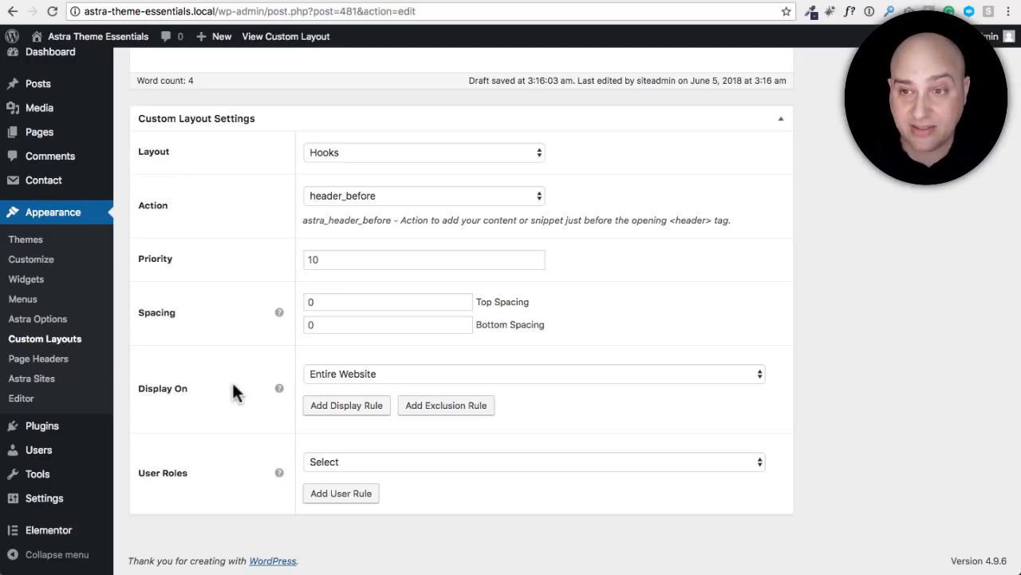
click(973, 294)
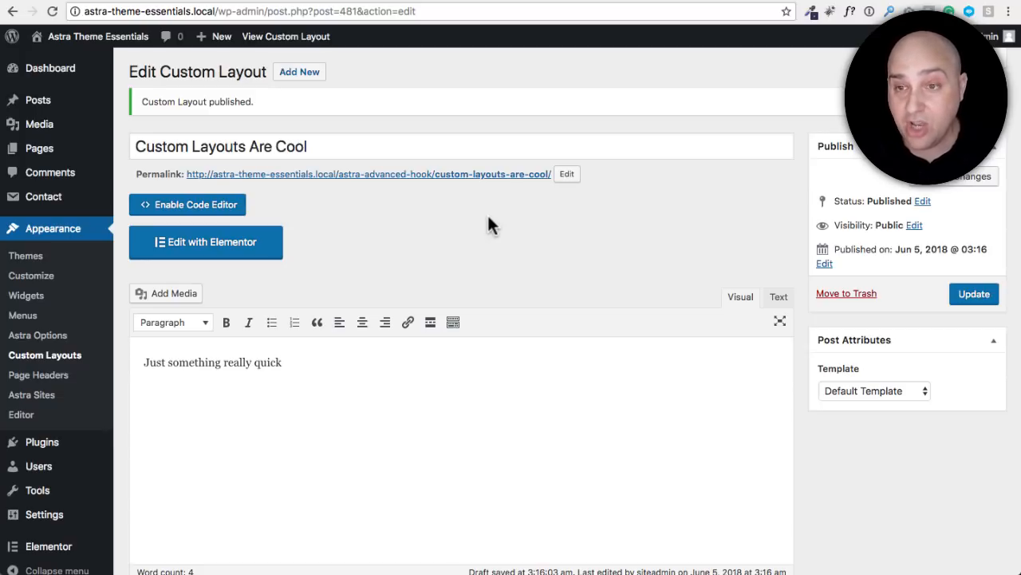
scroll(down, 3)
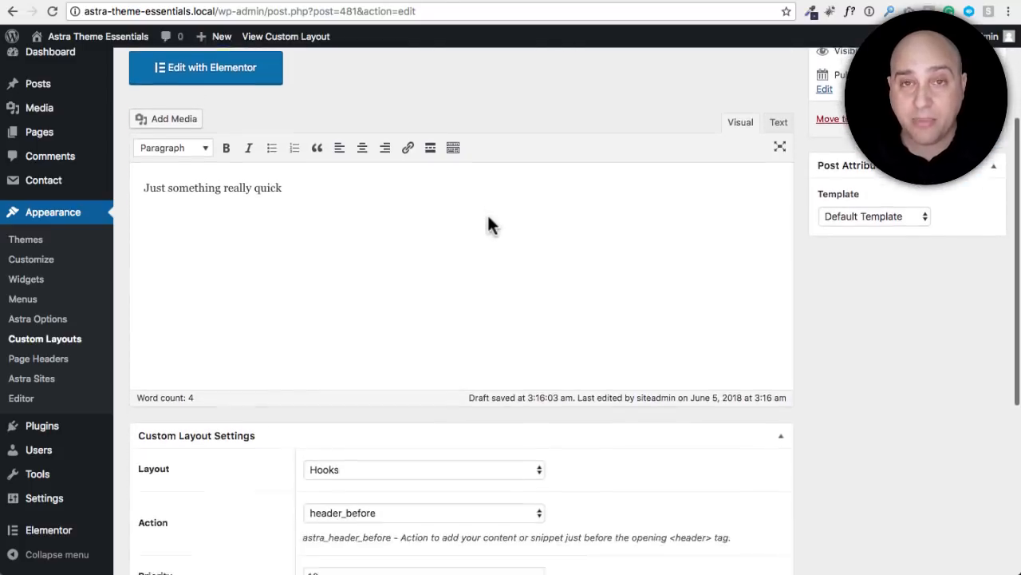
scroll(down, 3)
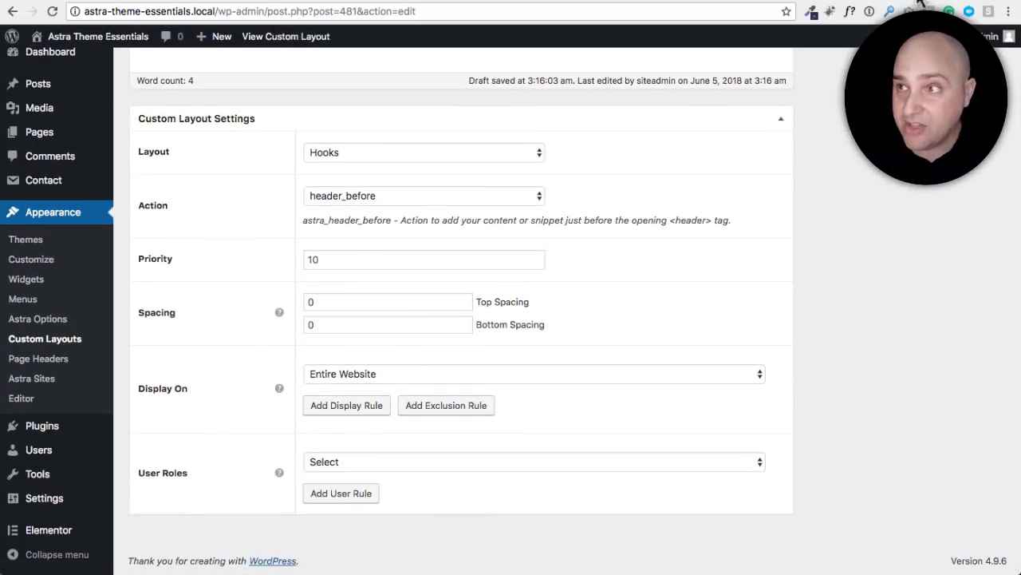
Switch to the themembershipguys.com/blog tab and scroll down through the blog posts
click(239, 11)
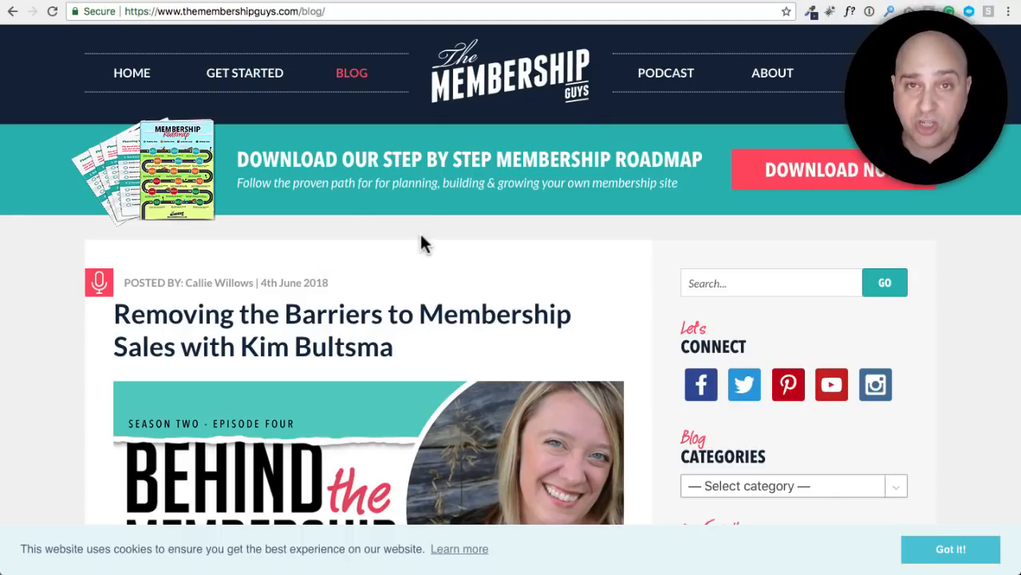
mouse_move(406, 236)
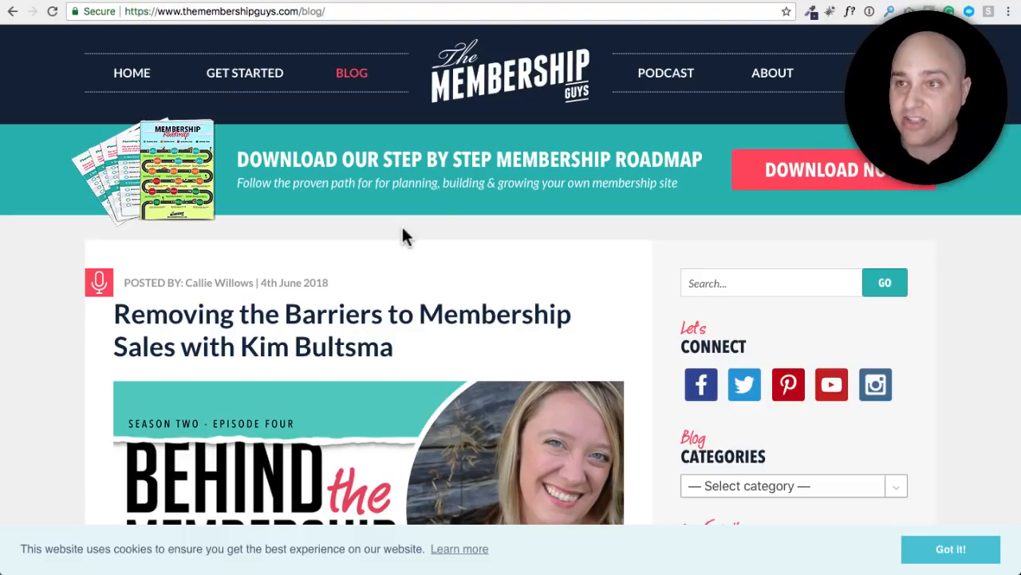
mouse_move(160, 191)
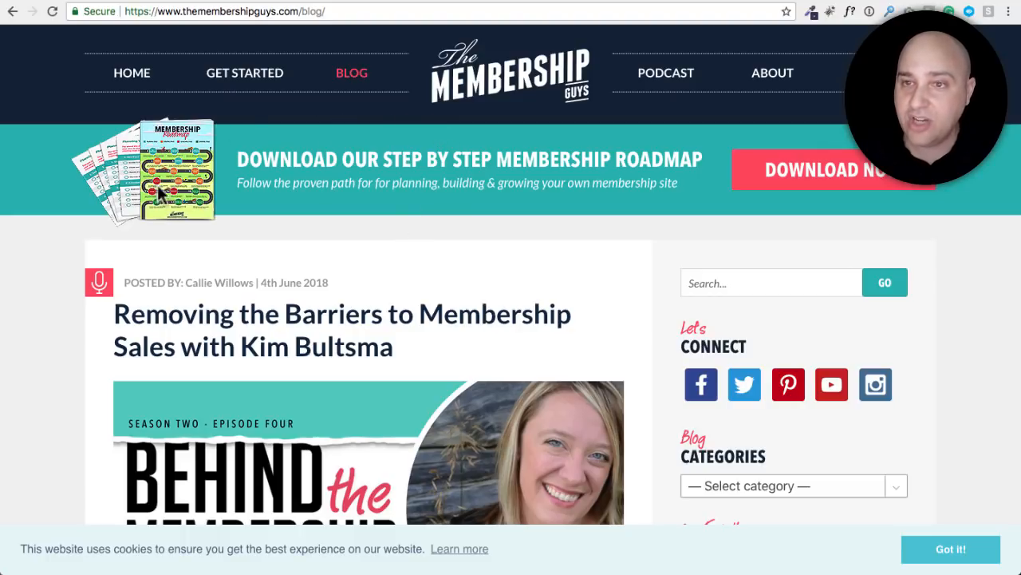
mouse_move(503, 168)
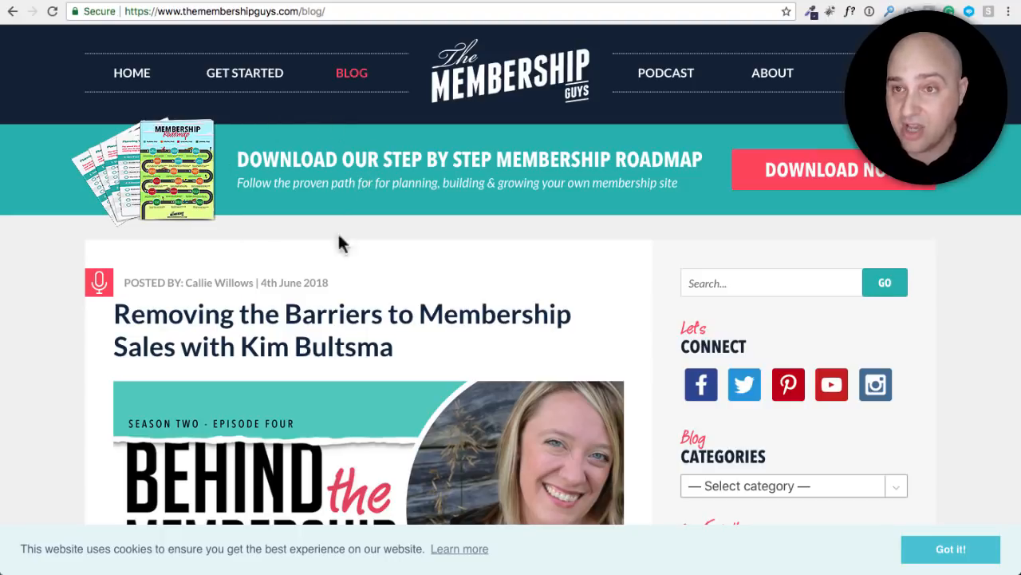
scroll(down, 3)
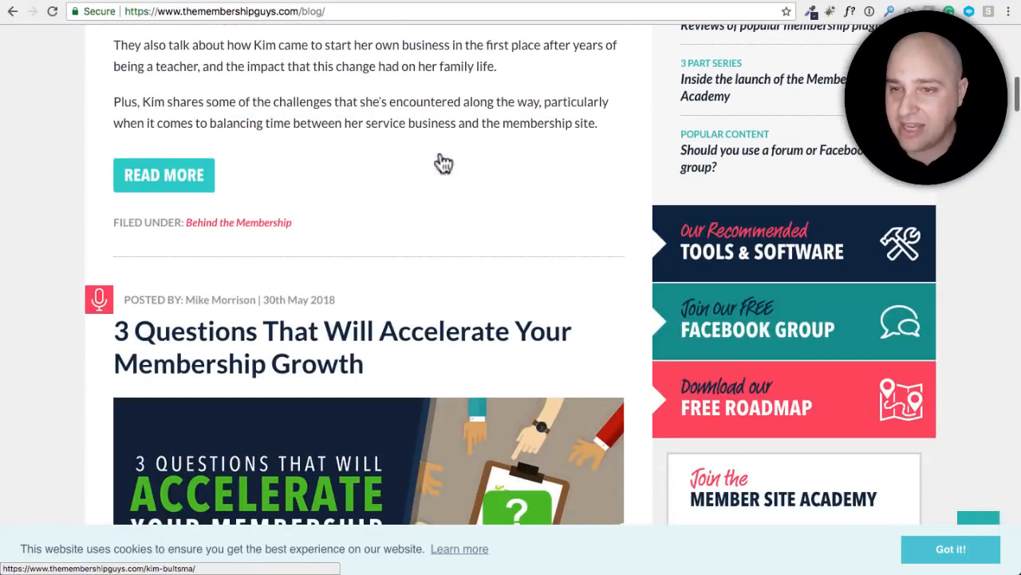
scroll(down, 3)
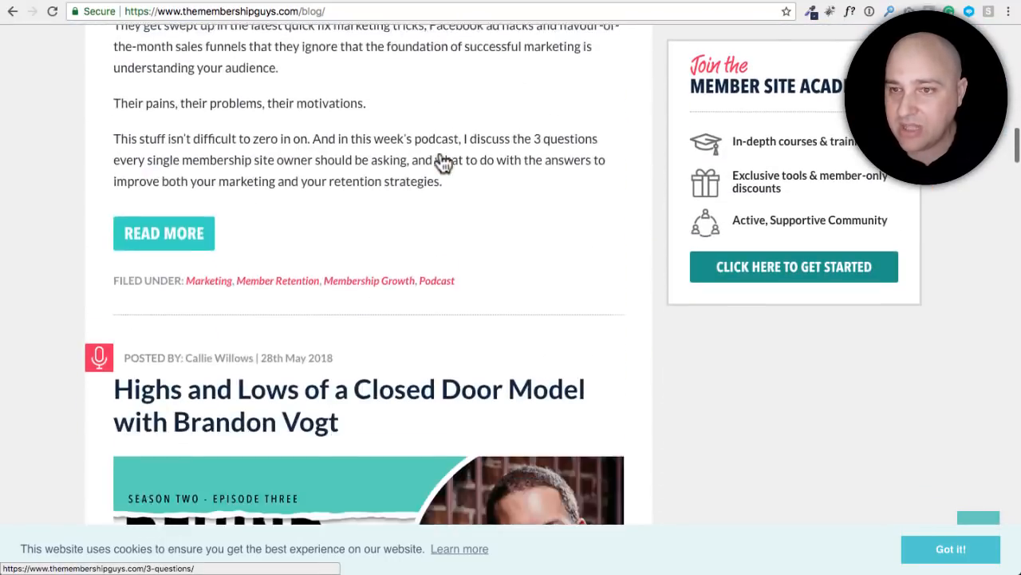
scroll(down, 3)
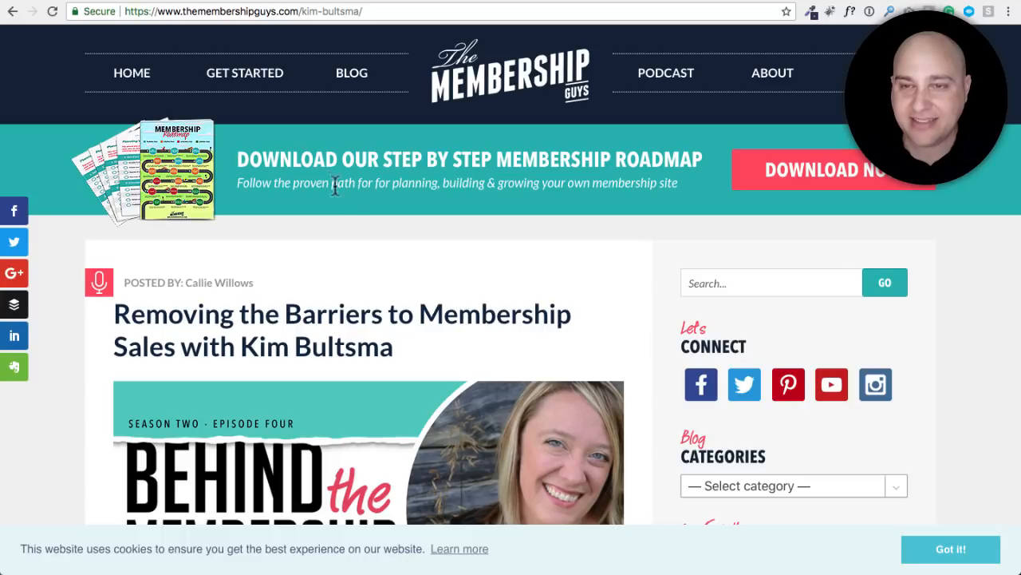
Scroll the Kim Bultsma post to its retention checklist banner and footer, and back
scroll(down, 3)
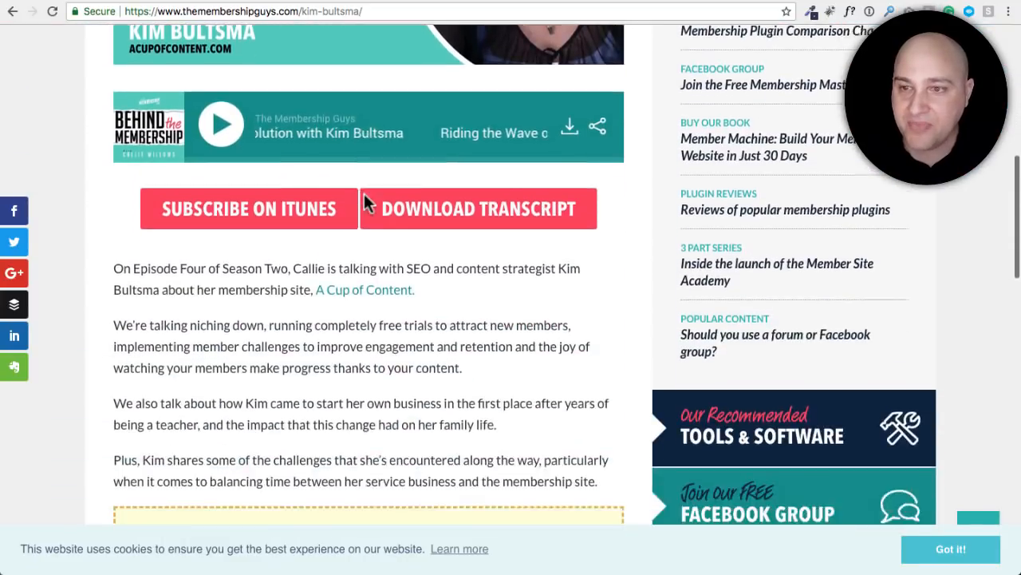
scroll(down, 3)
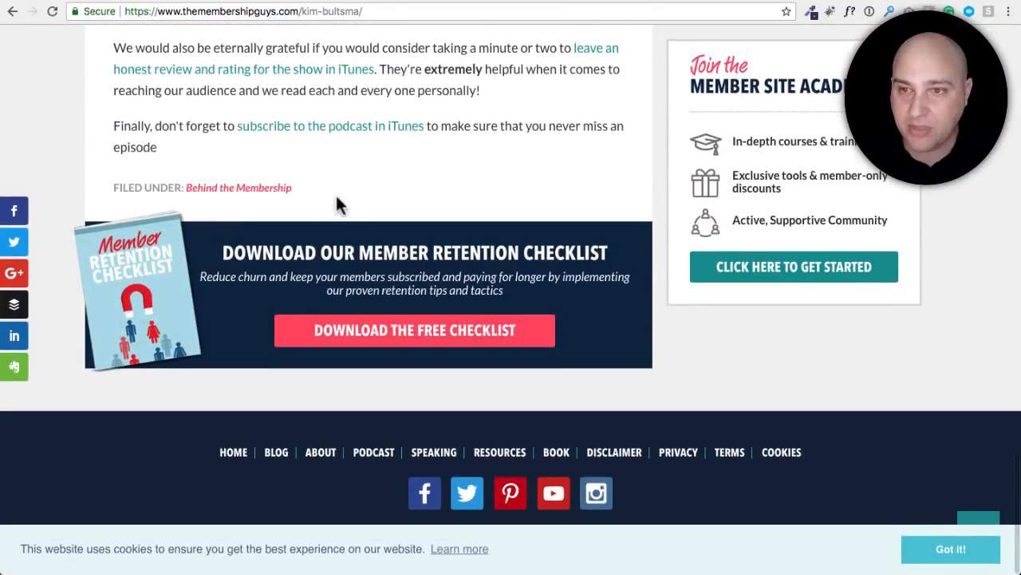
mouse_move(435, 221)
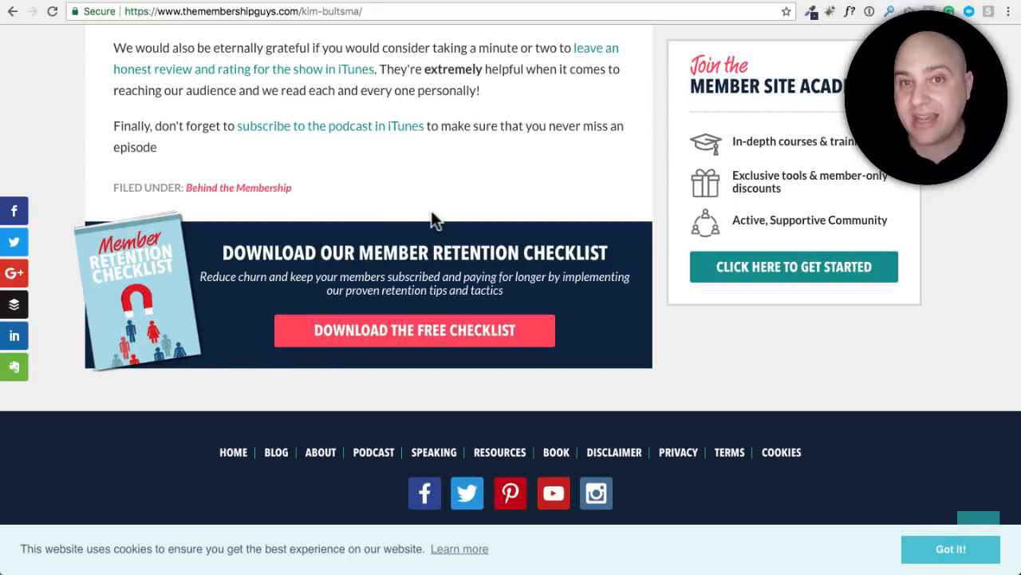
mouse_move(366, 216)
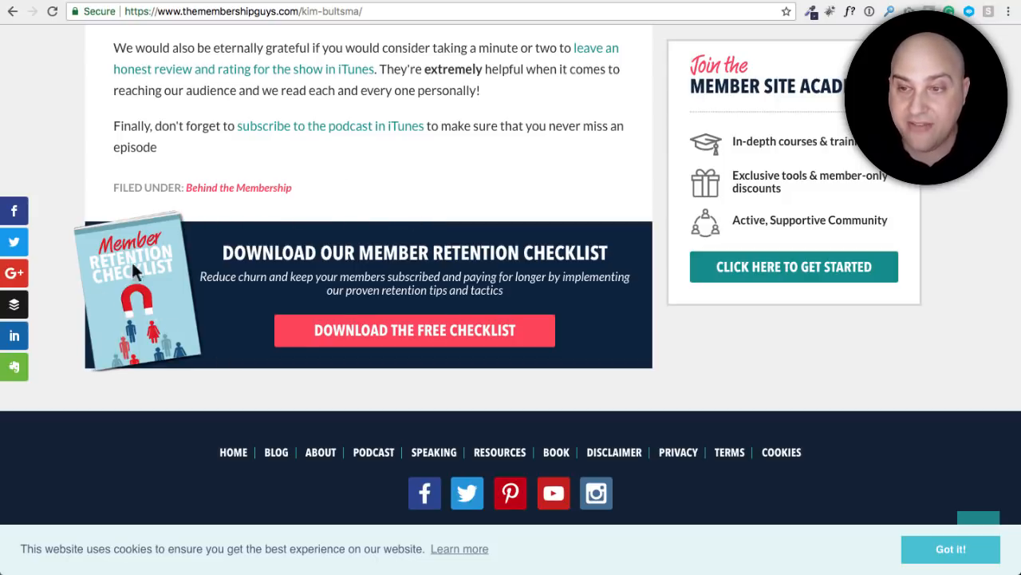
mouse_move(328, 428)
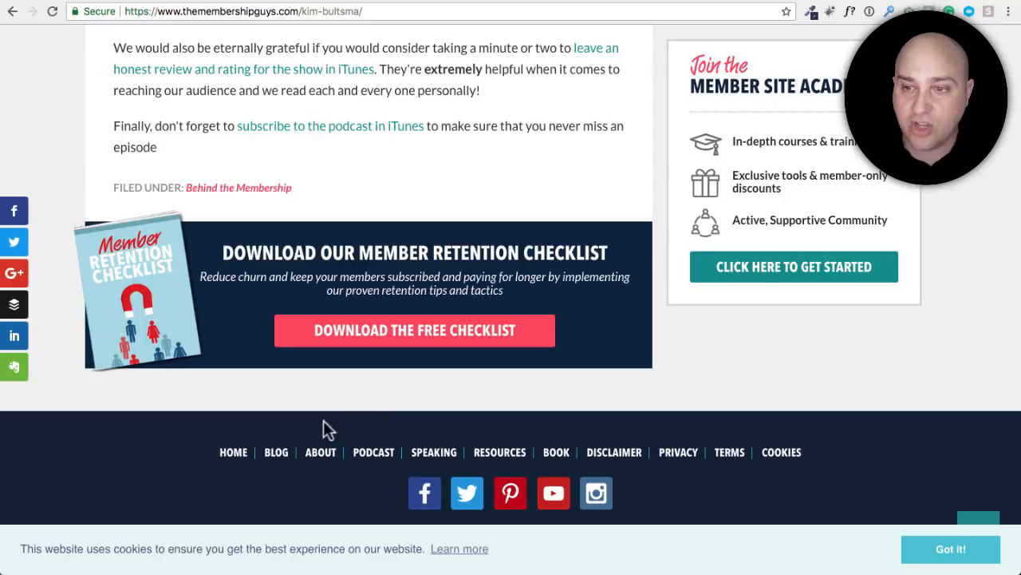
mouse_move(572, 433)
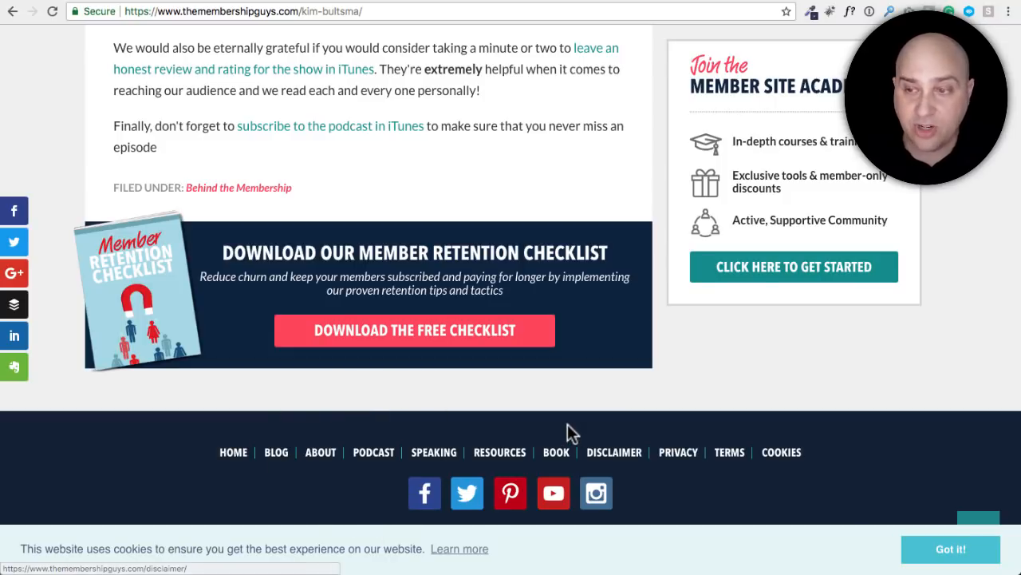
mouse_move(465, 443)
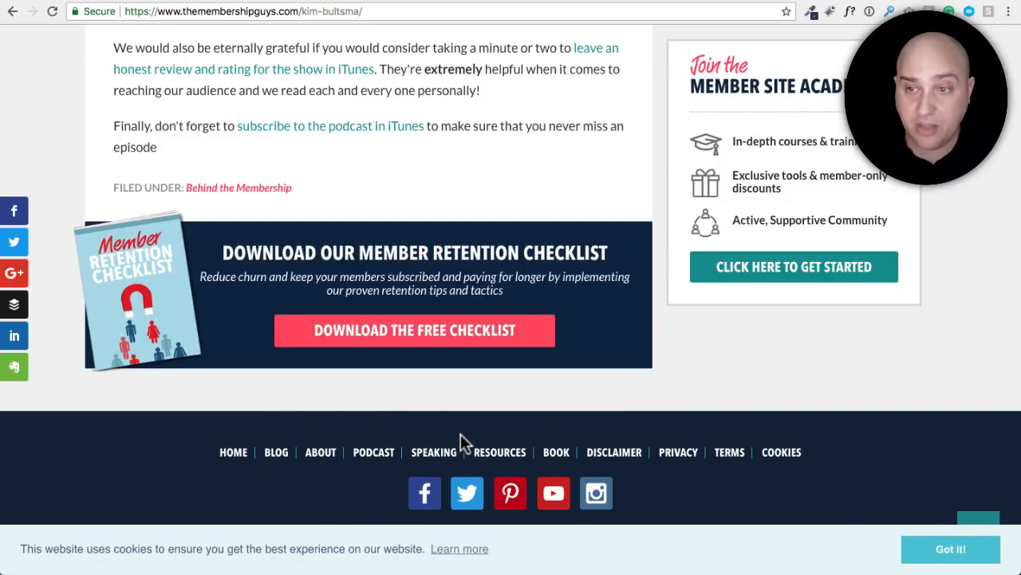
mouse_move(614, 452)
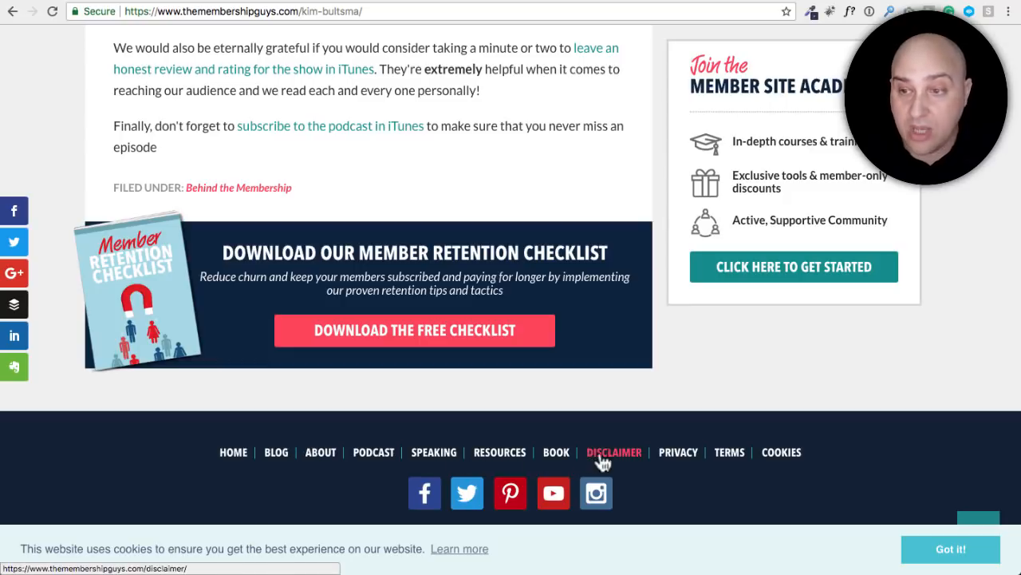
mouse_move(511, 492)
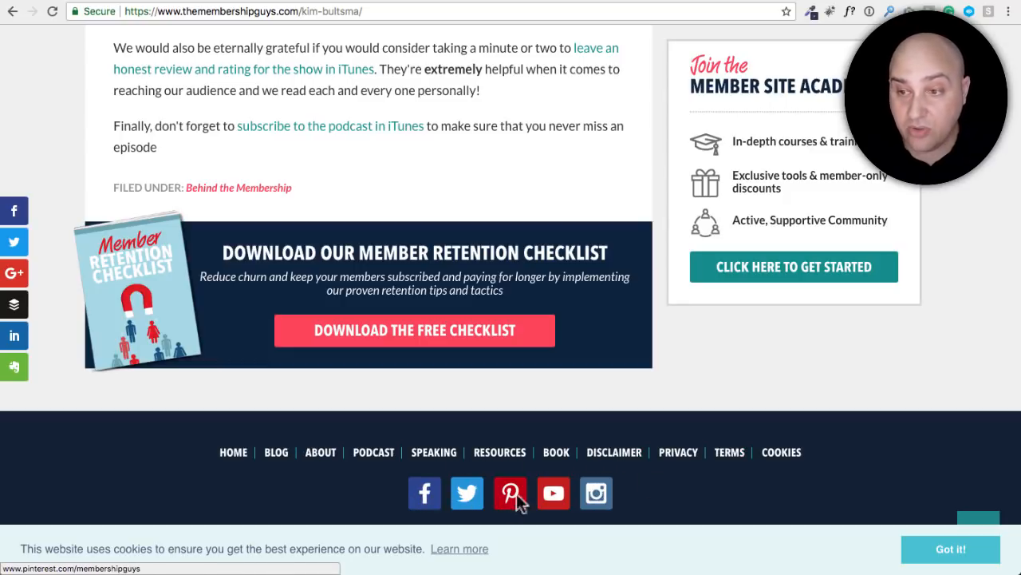
scroll(up, 3)
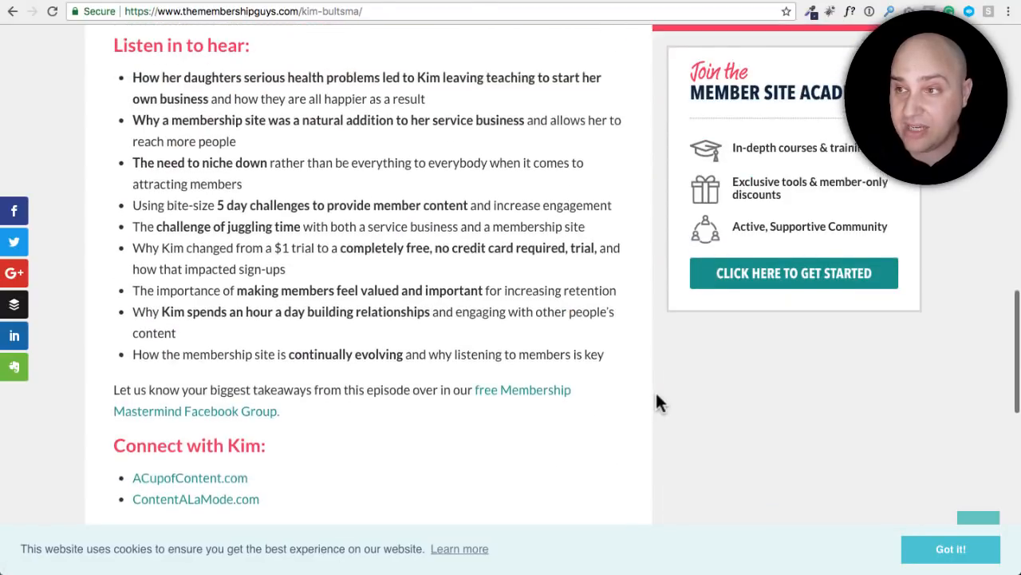
scroll(down, 3)
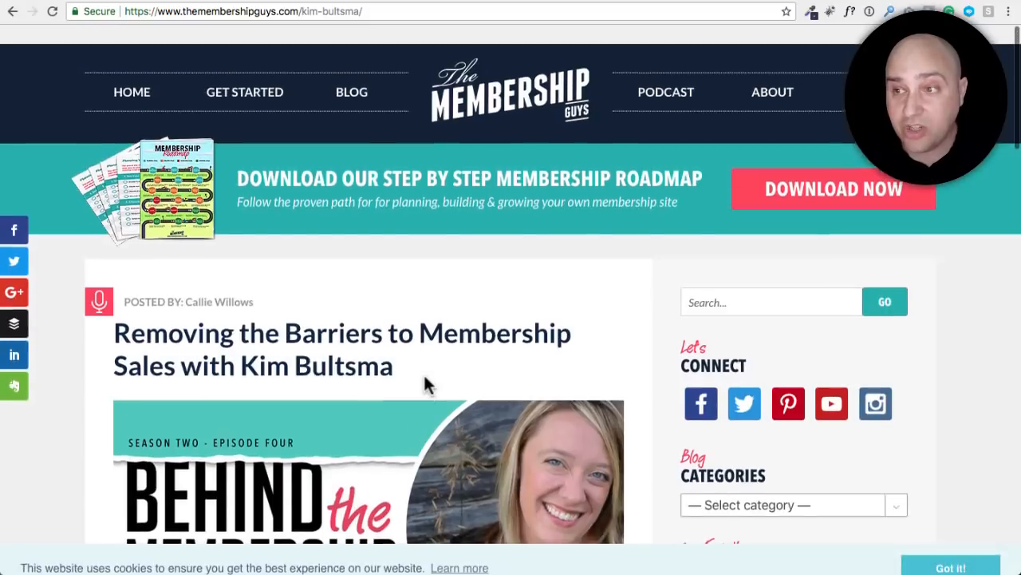
scroll(down, 3)
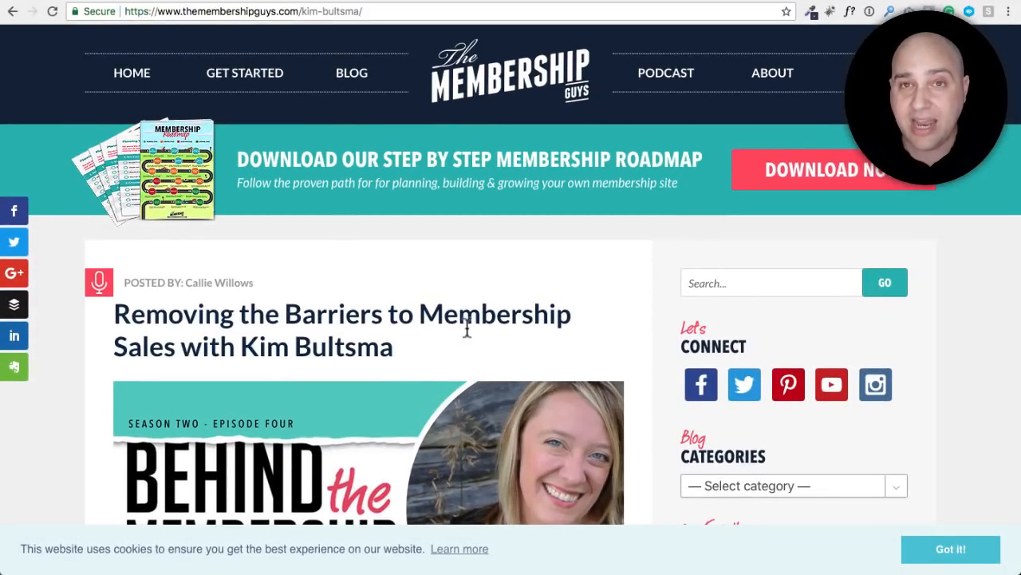